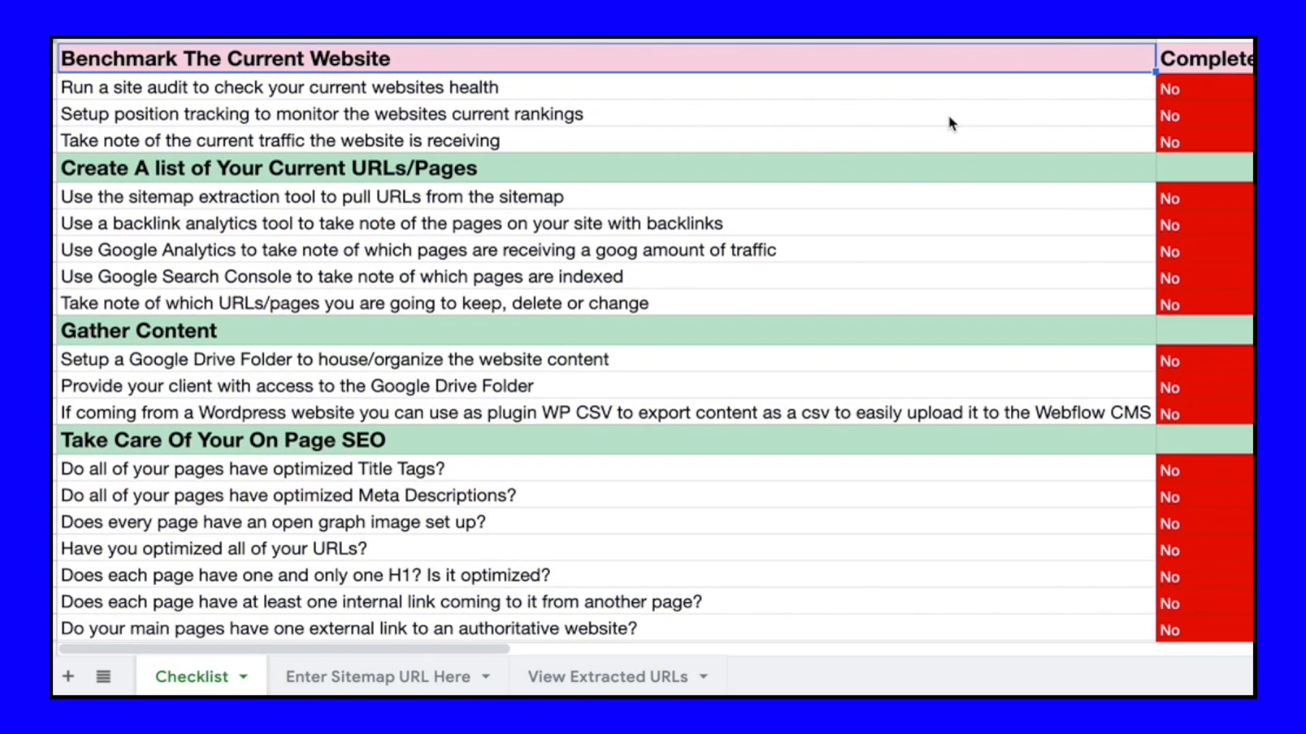
Step: Scroll the checklist and show the Yes/No choices for the Meta Descriptions item
scroll("down", 3)
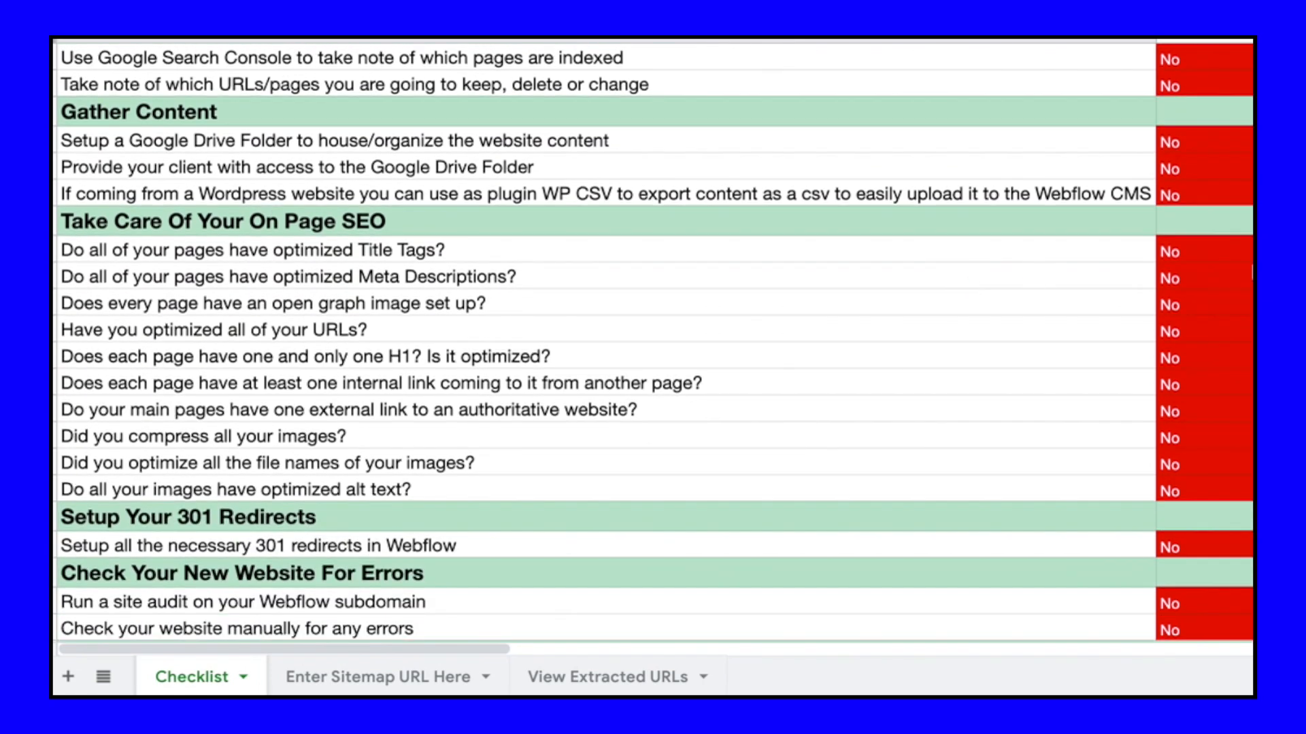
left_click(1203, 273)
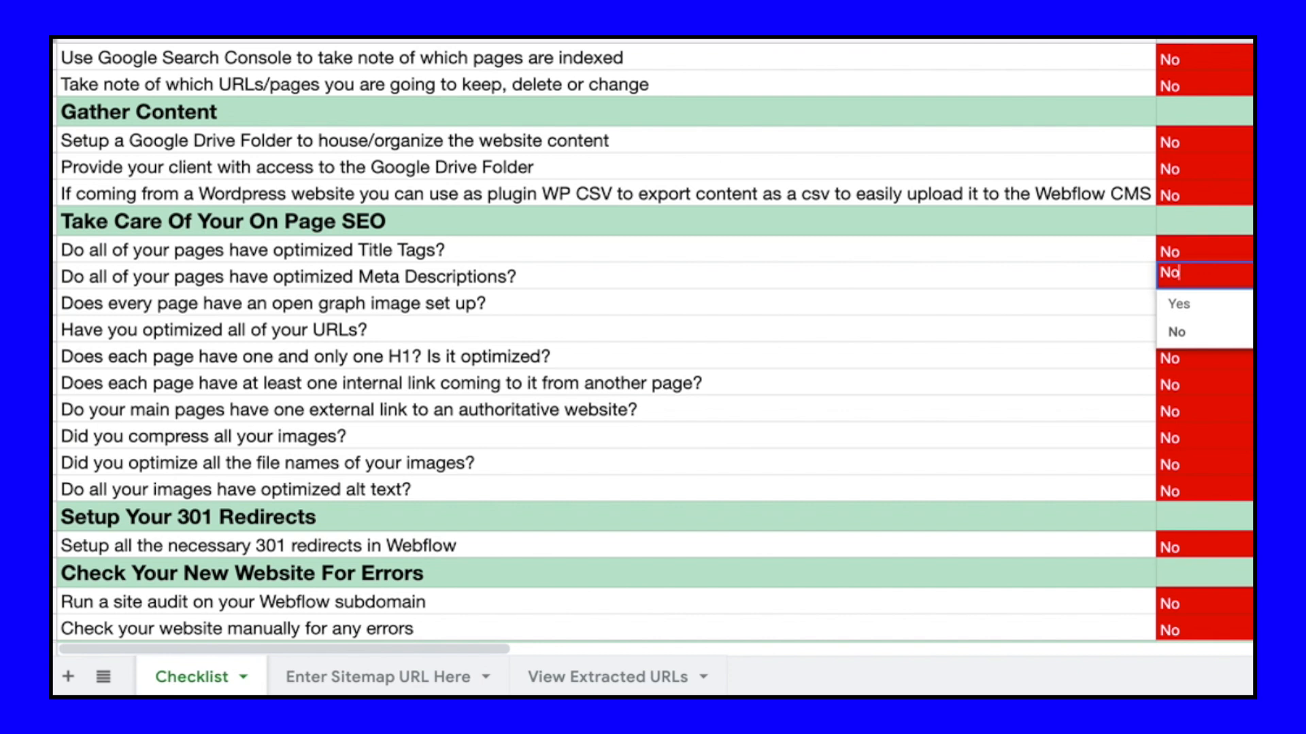
scroll("down", 3)
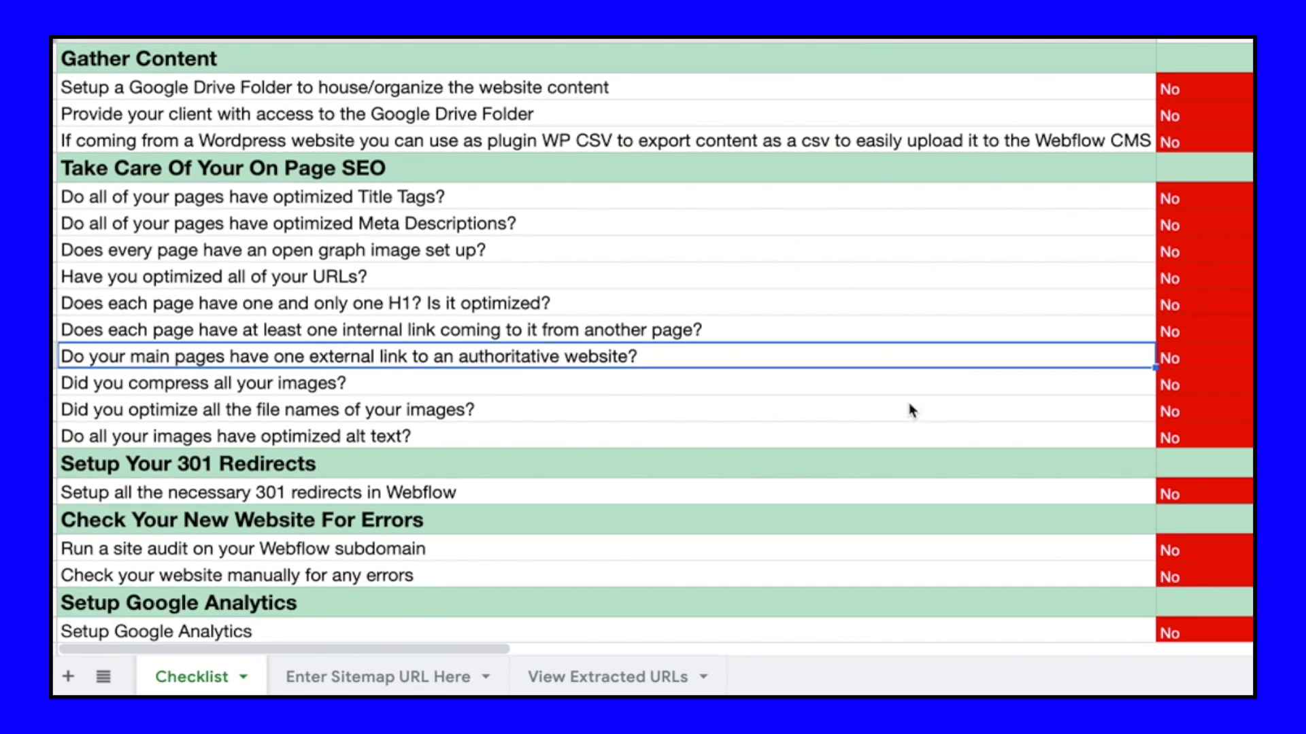
mouse_move(66, 268)
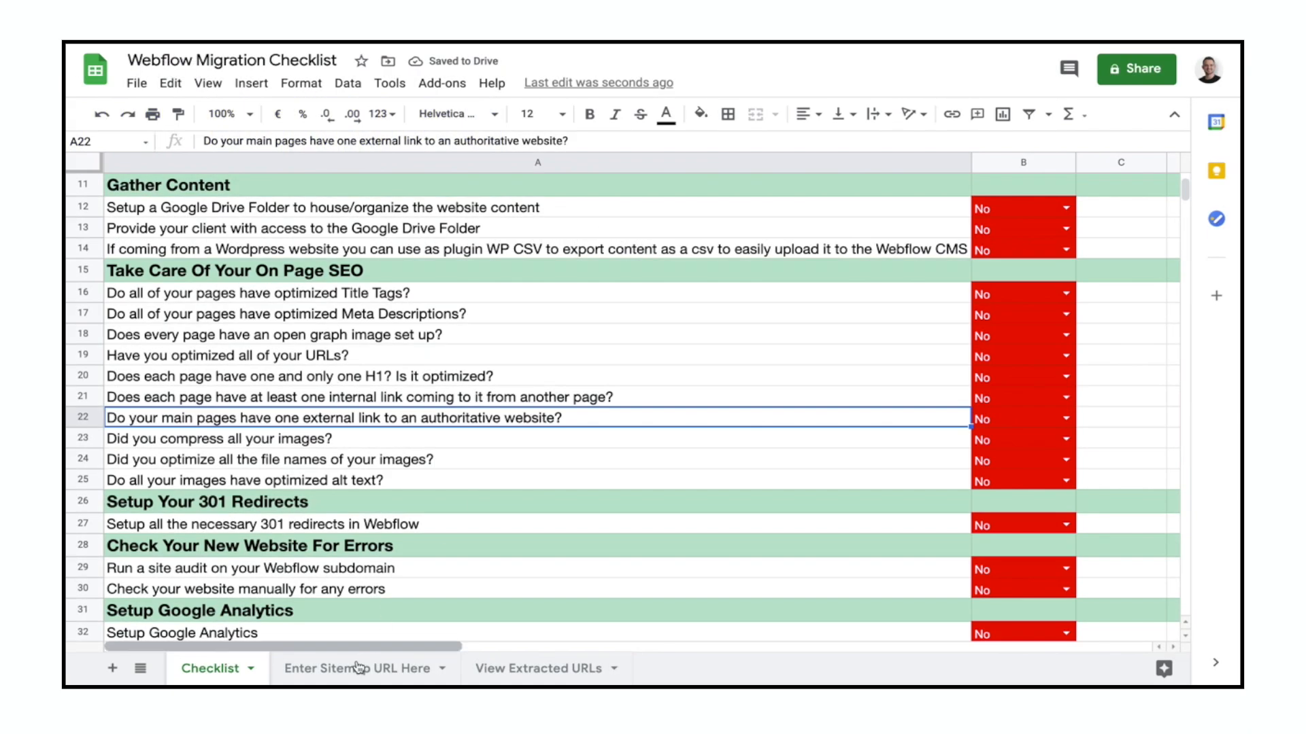
Step: Complete the sitemap URL with 'sitemap.xml' on the Enter Sitemap URL Here sheet
left_click(355, 667)
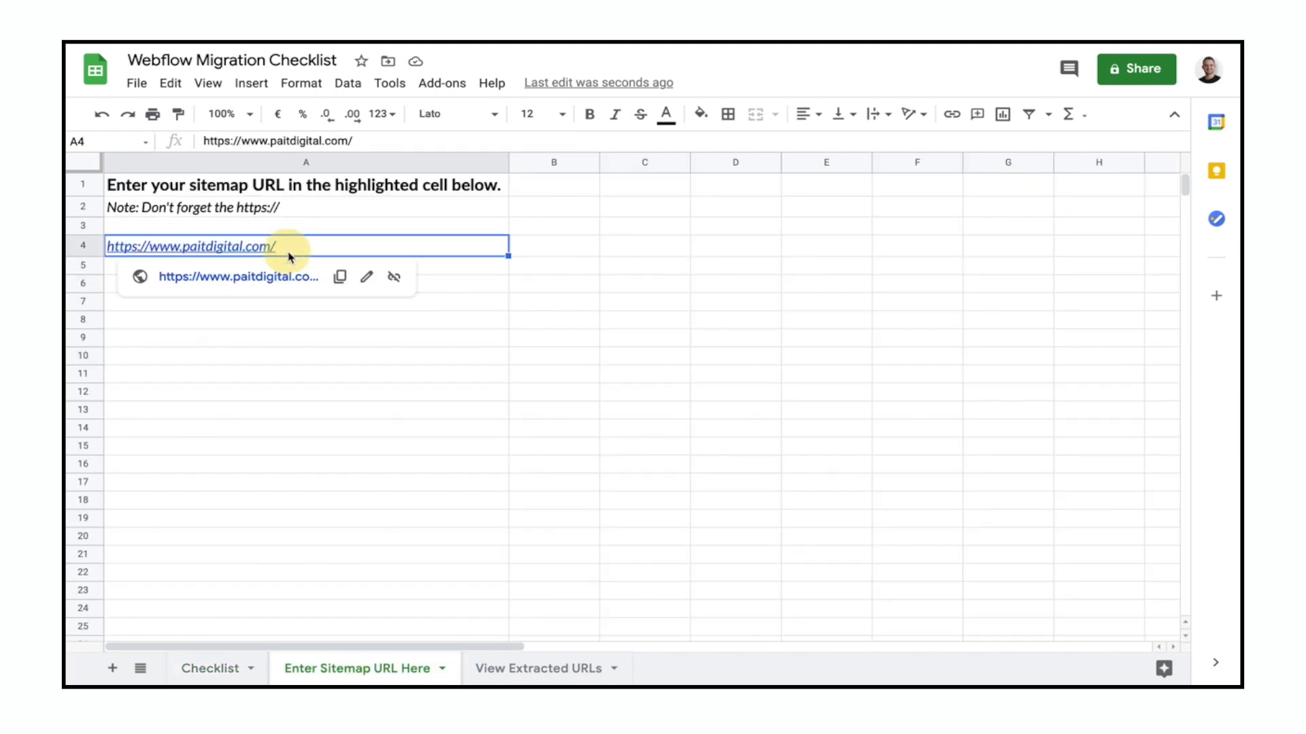
type("sitemap")
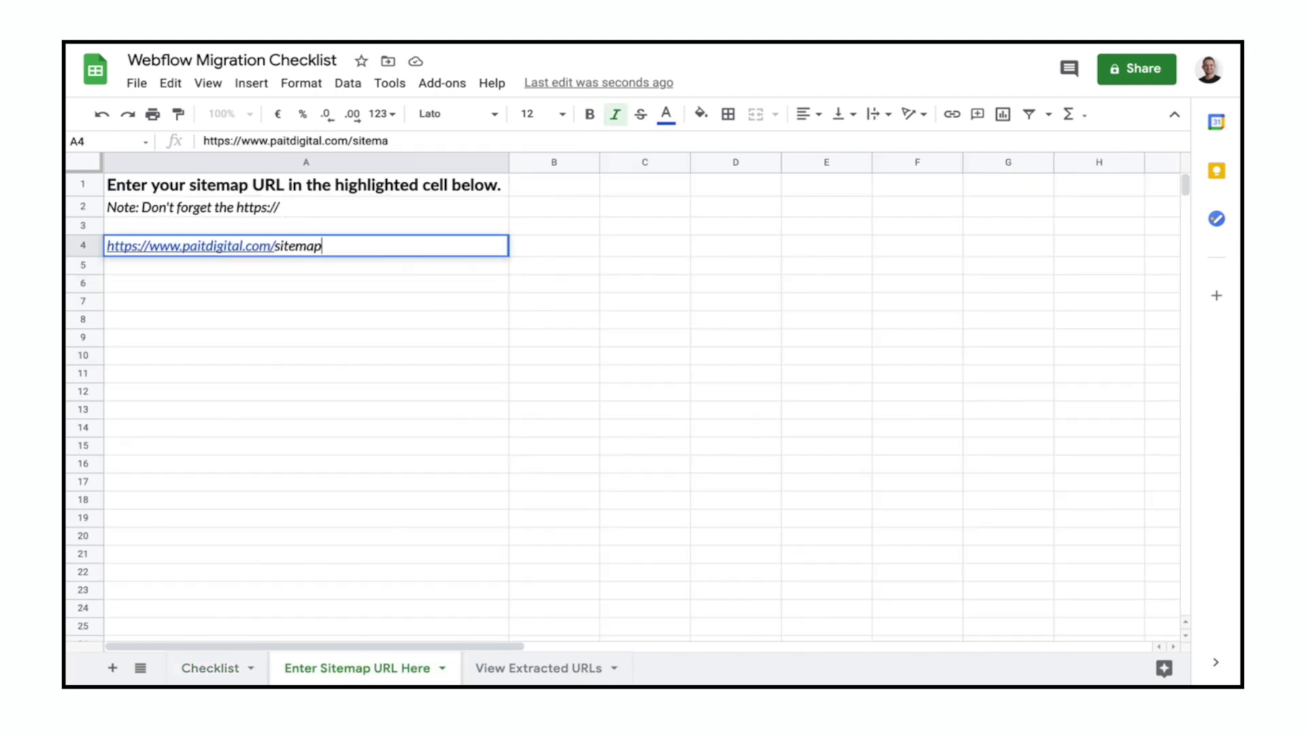
type(".xml")
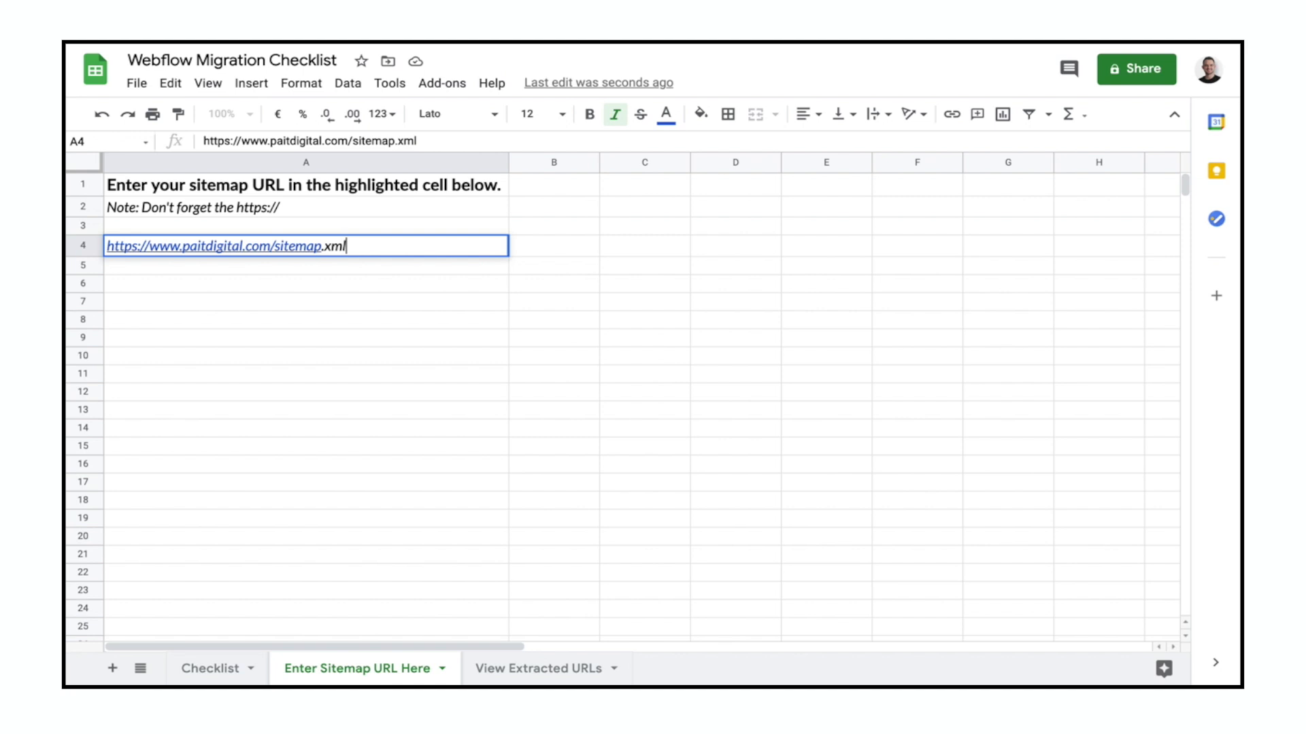
Step: Check the extracted URLs, then run a Semrush backlink search for paitdigital.com
left_click(538, 667)
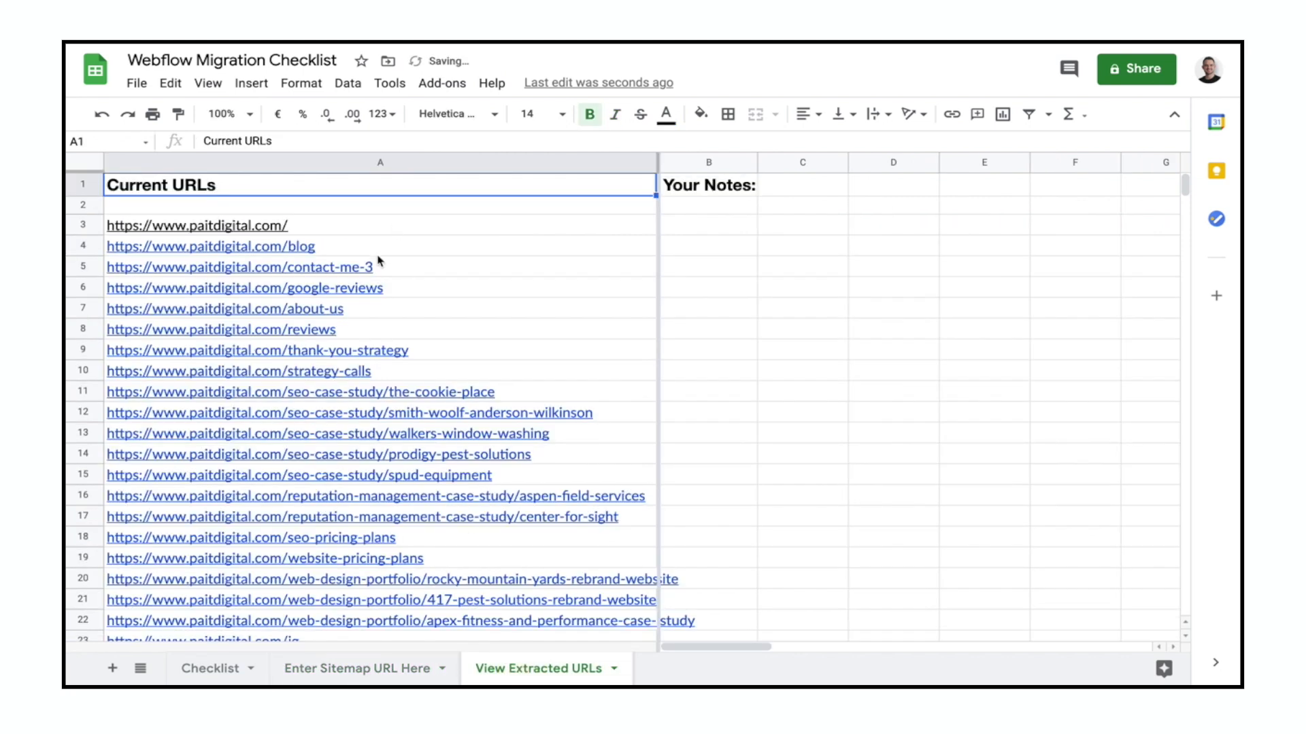
scroll("down", 3)
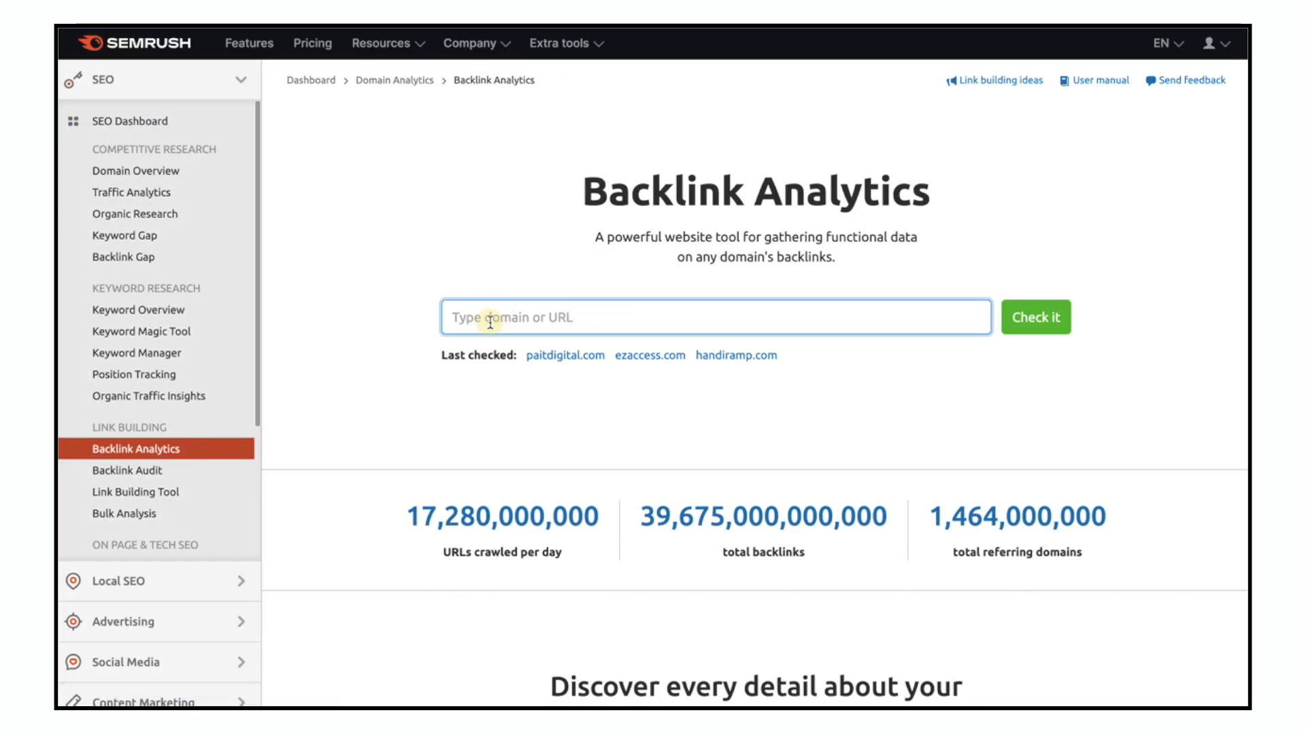
type("paitdigital.com")
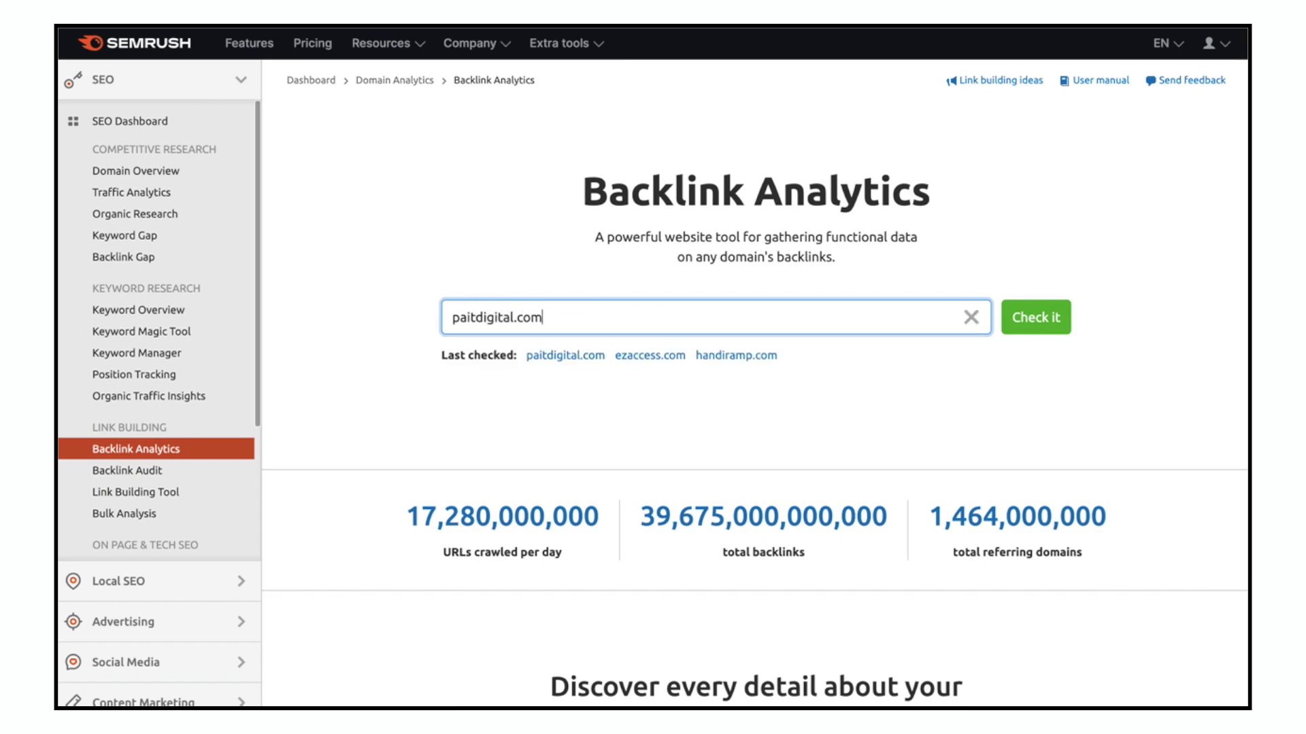
left_click(1034, 317)
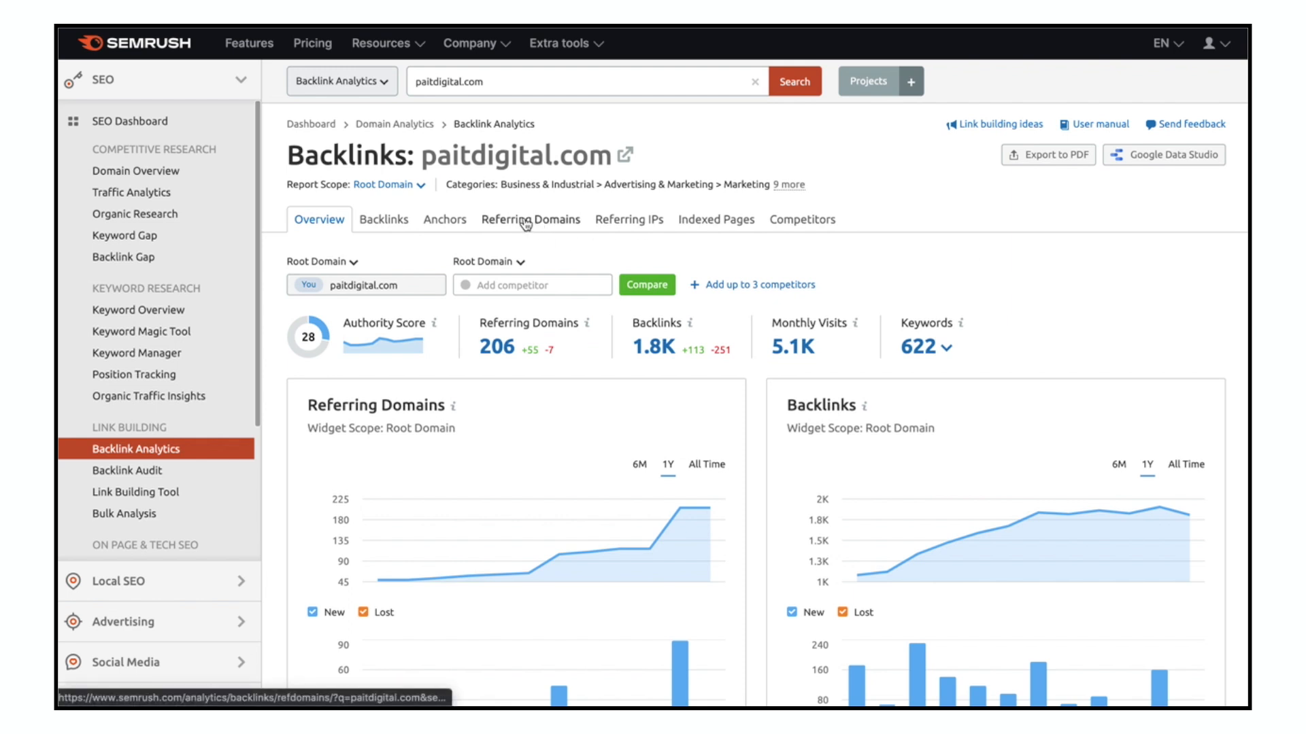
Step: Scroll through the Referring Domains list, sorted by backlinks
left_click(530, 219)
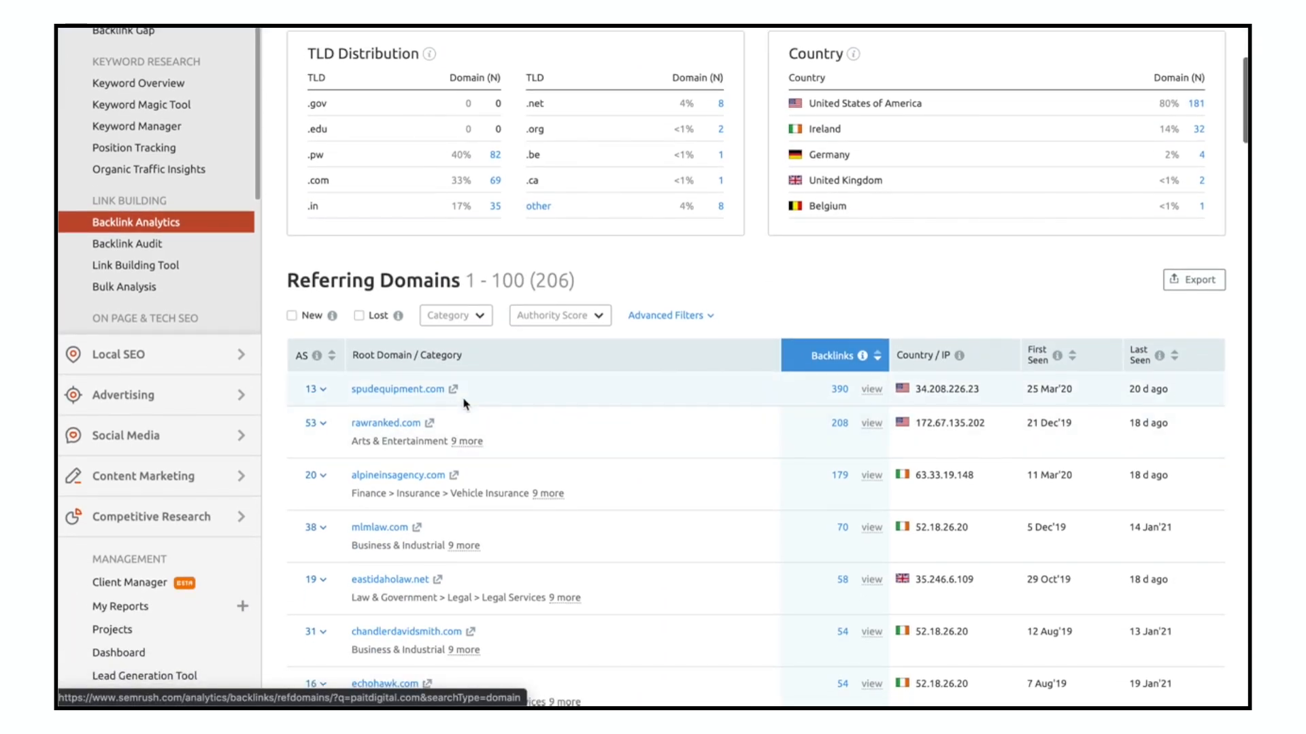
scroll("down", 3)
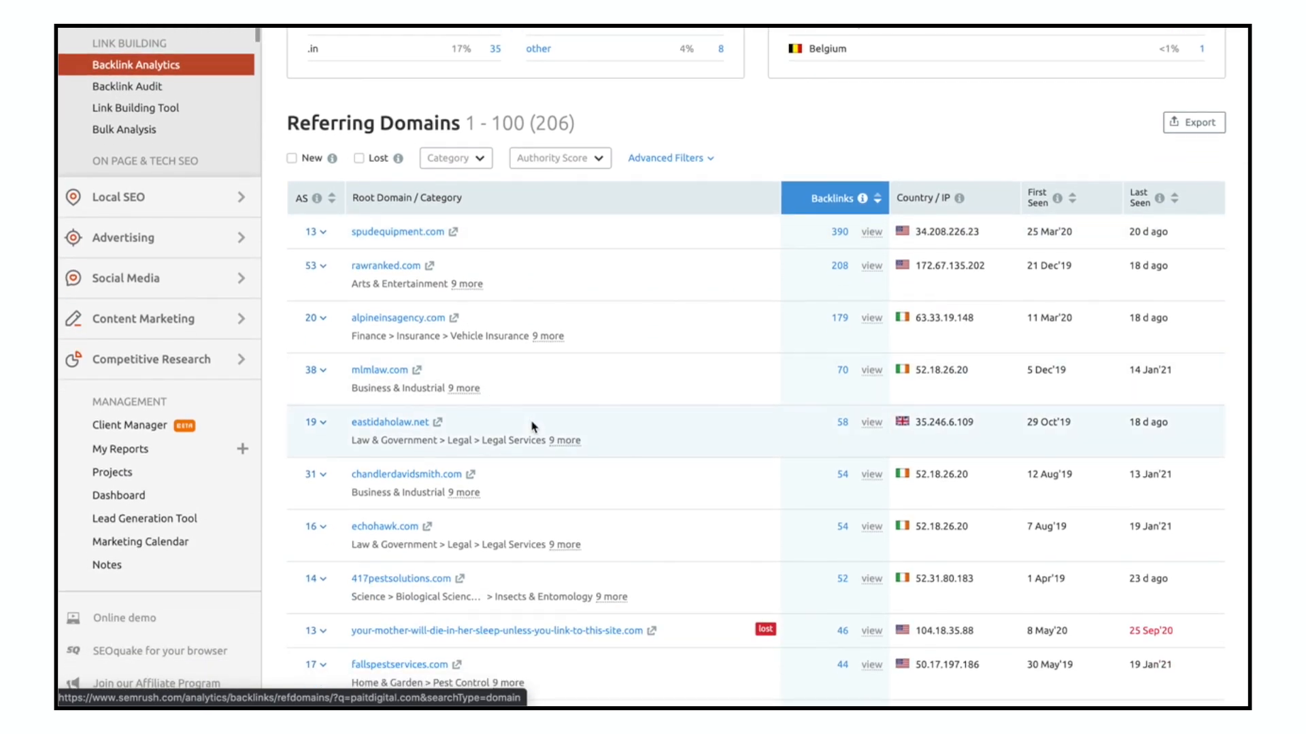
scroll("down", 3)
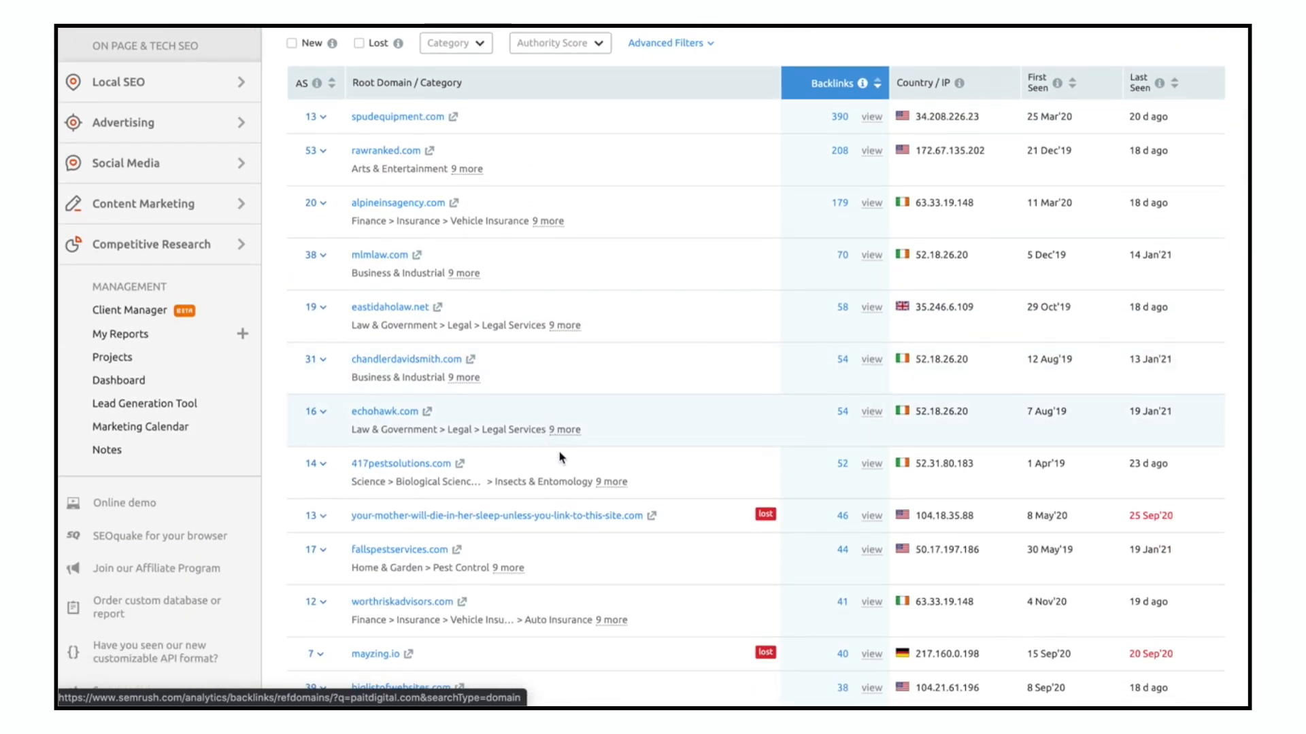
scroll("down", 3)
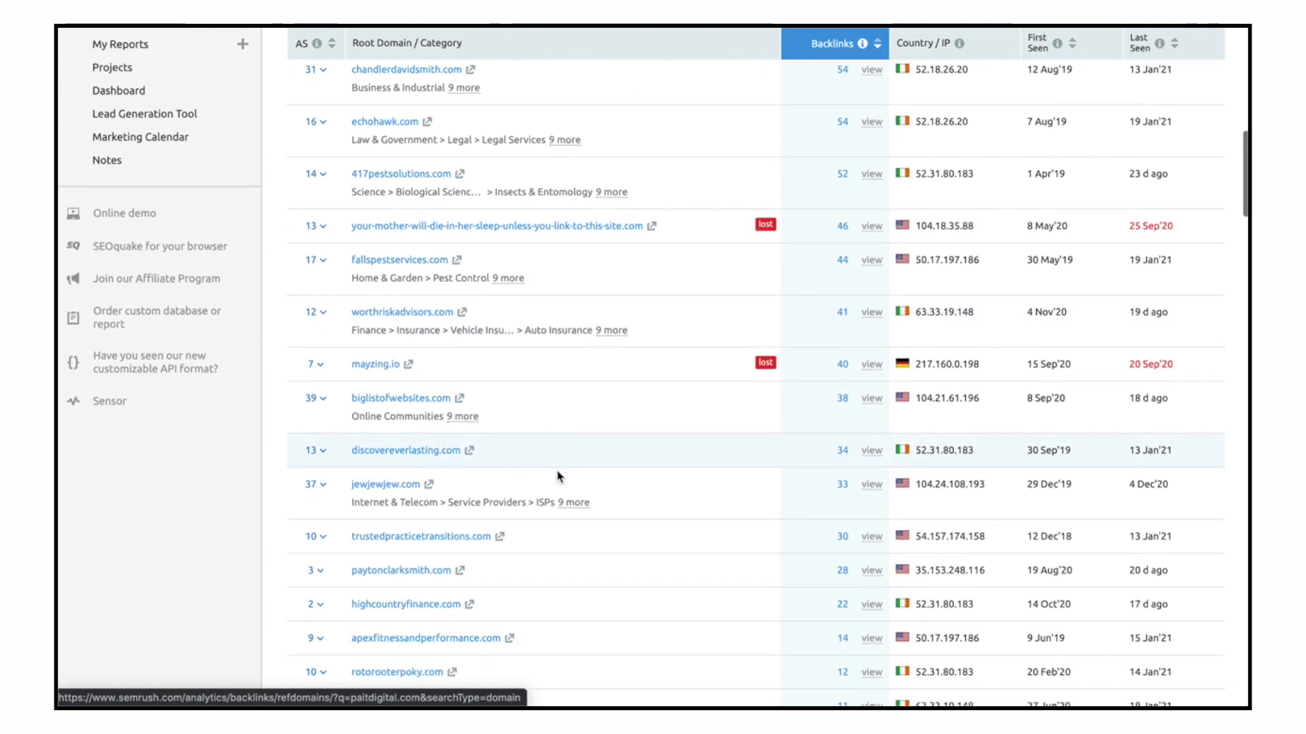
scroll("down", 3)
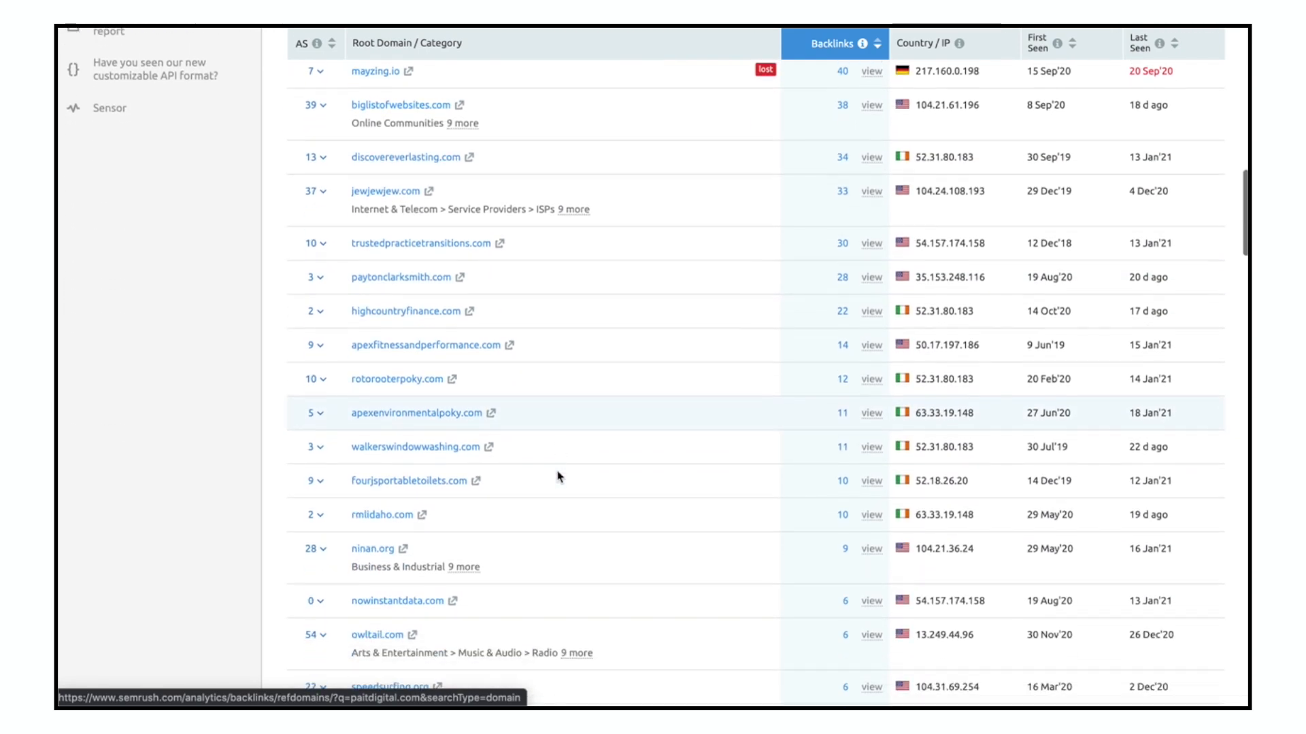
scroll("down", 3)
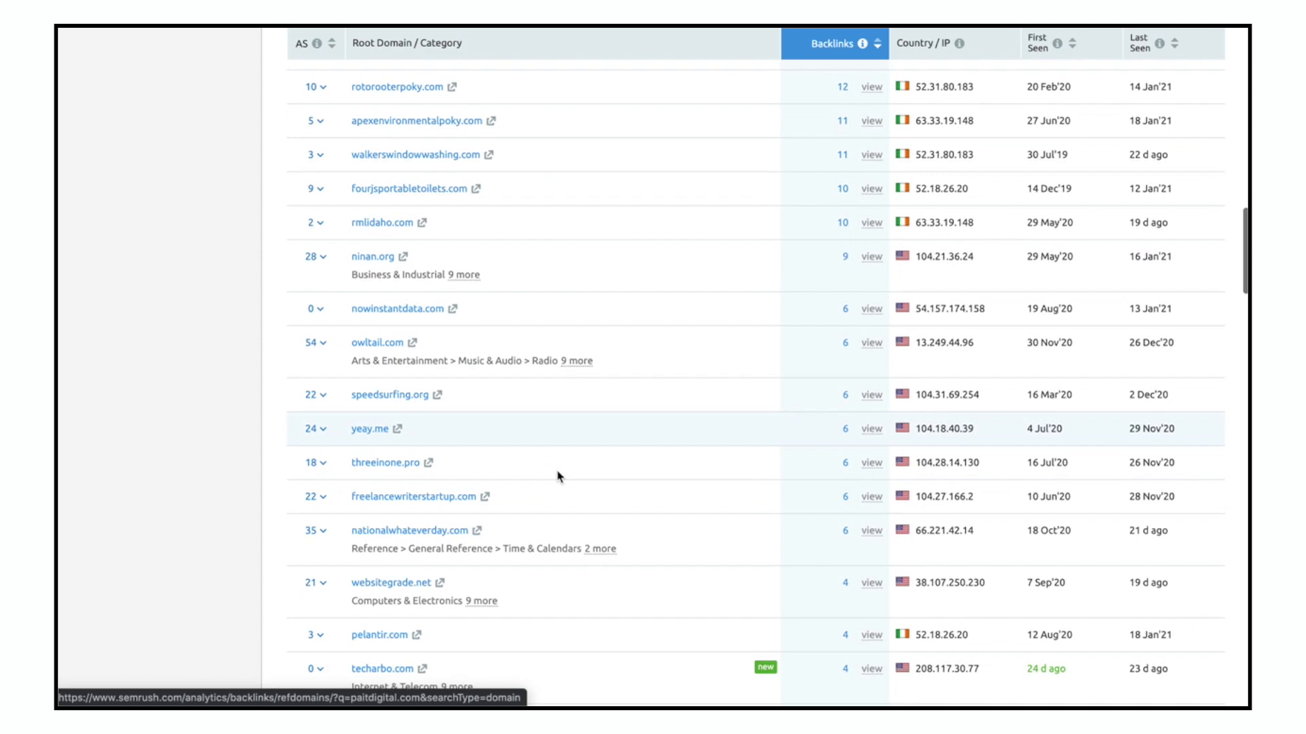
scroll("down", 3)
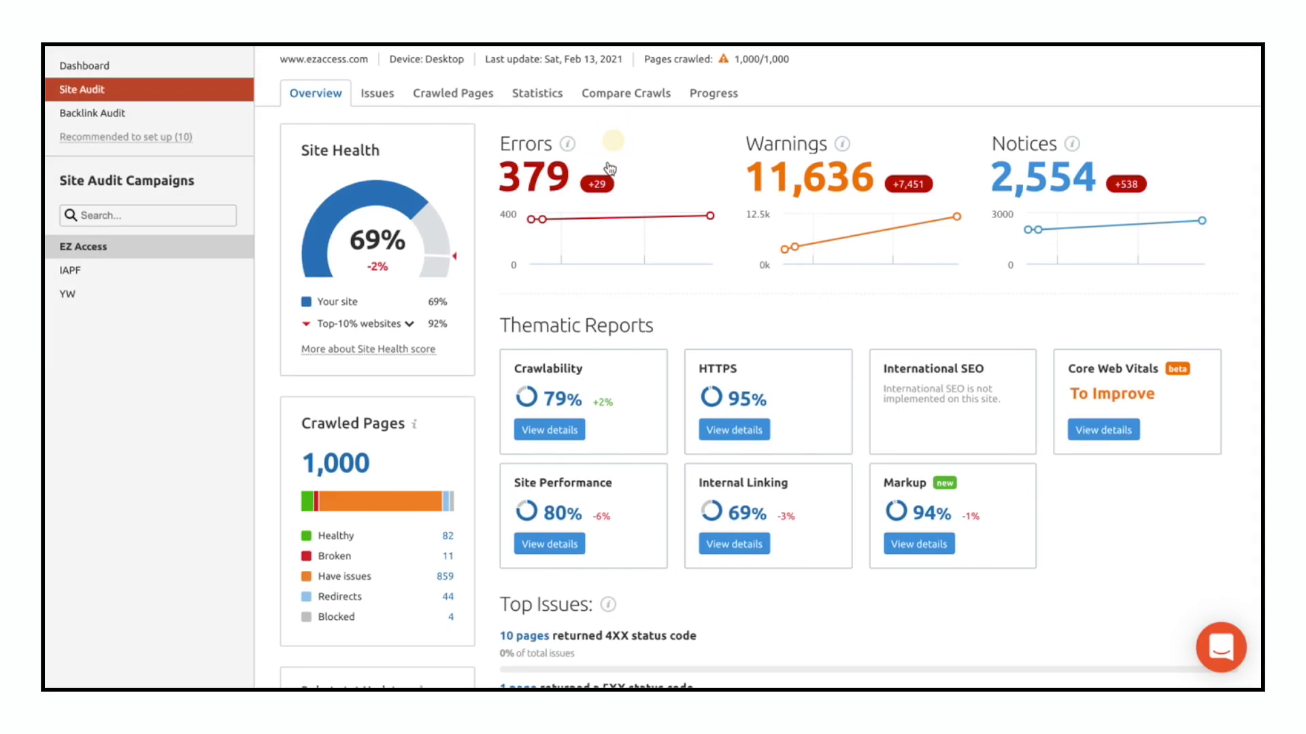
Step: Go from the Errors list to the 20 duplicate meta description pages and scroll through them
left_click(376, 92)
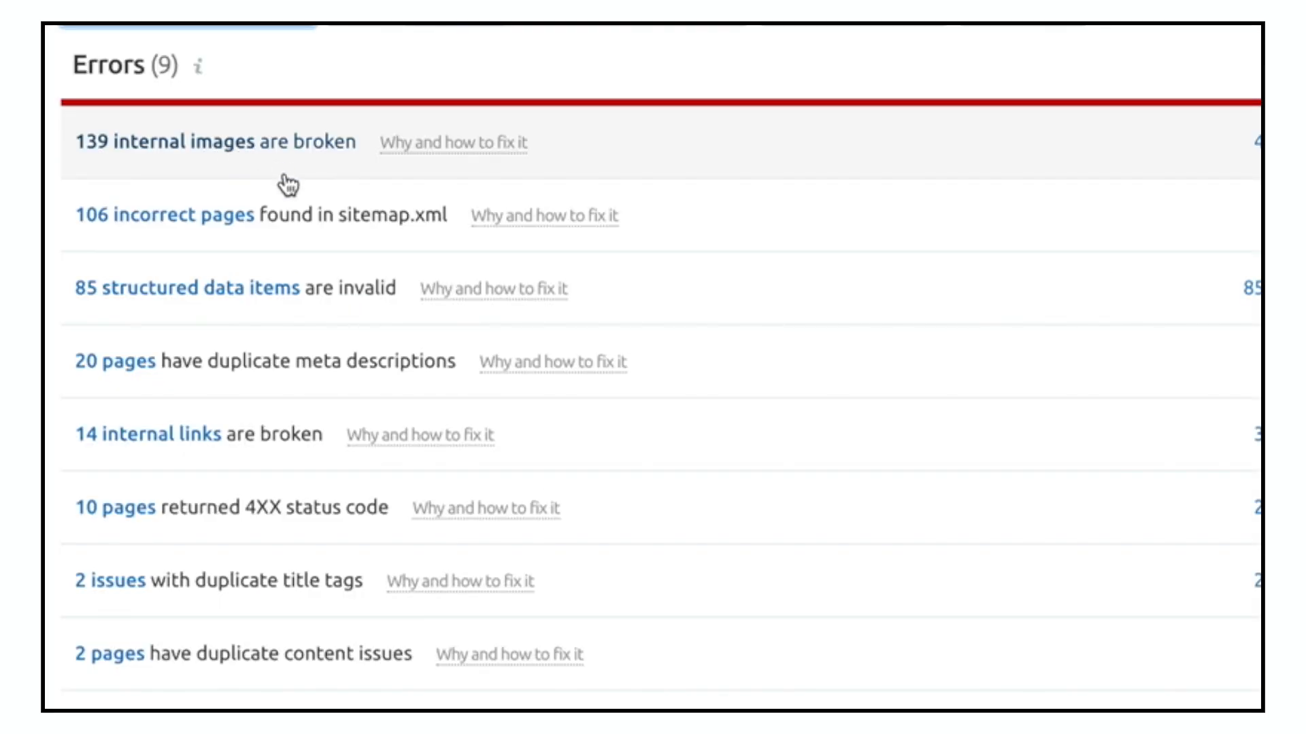
mouse_move(316, 346)
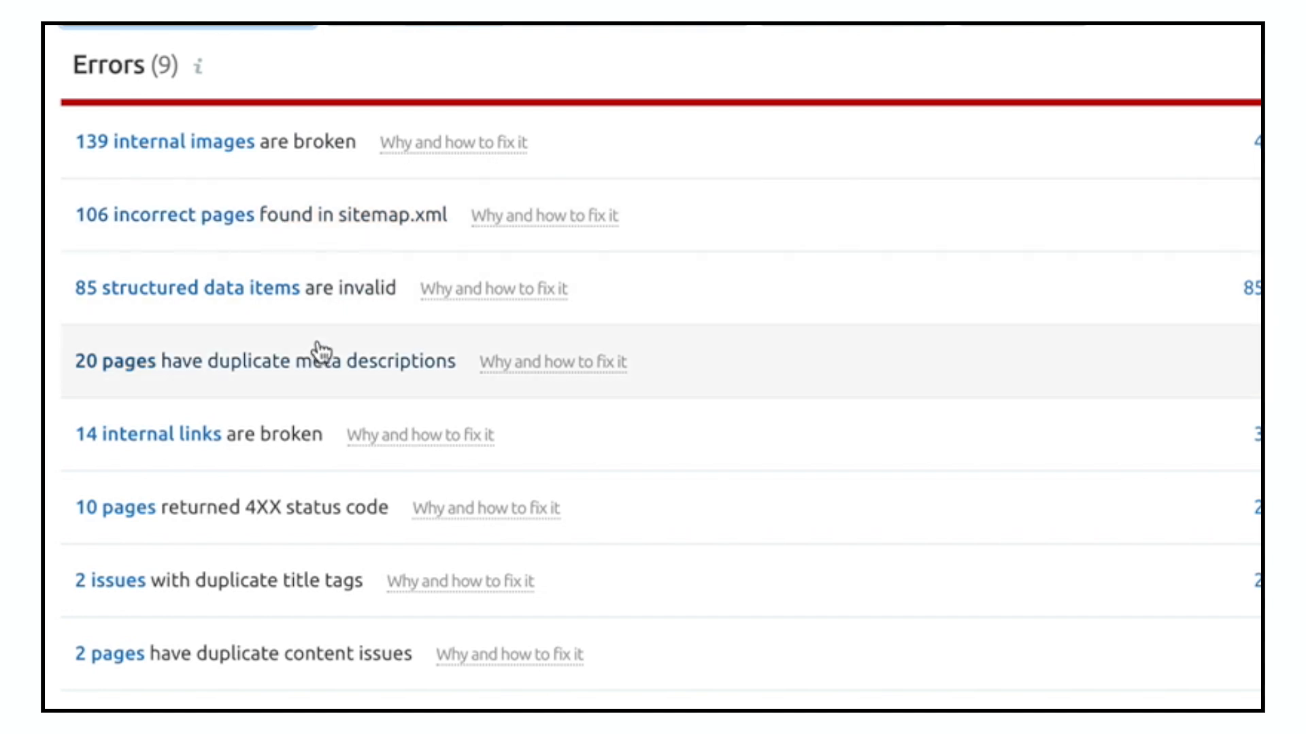
left_click(265, 361)
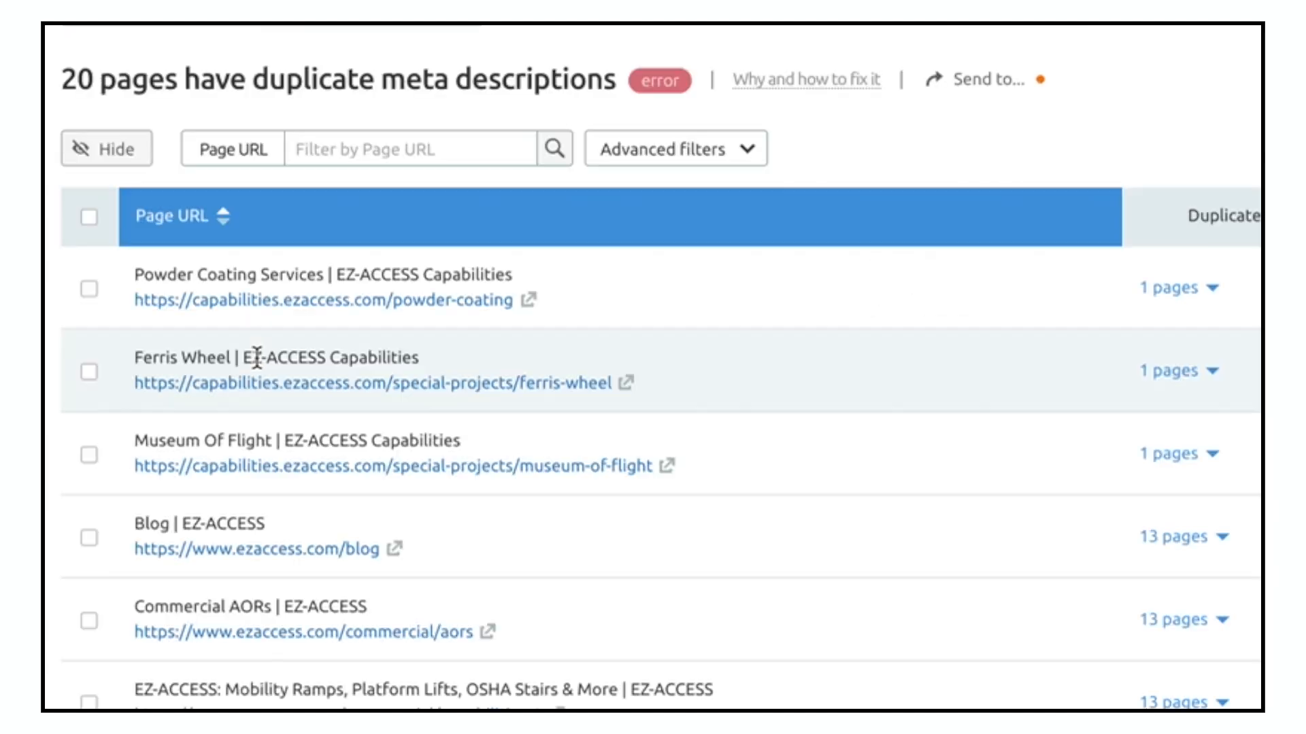
scroll("down", 3)
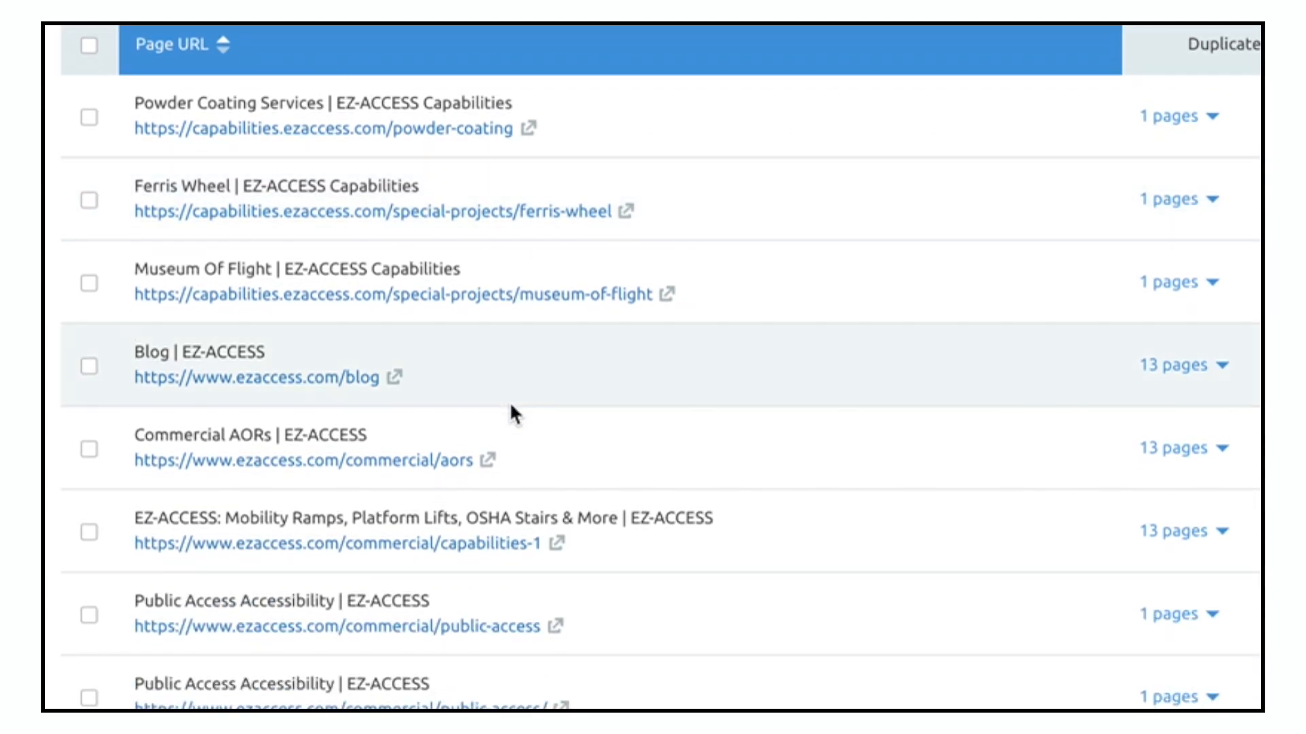
scroll("down", 3)
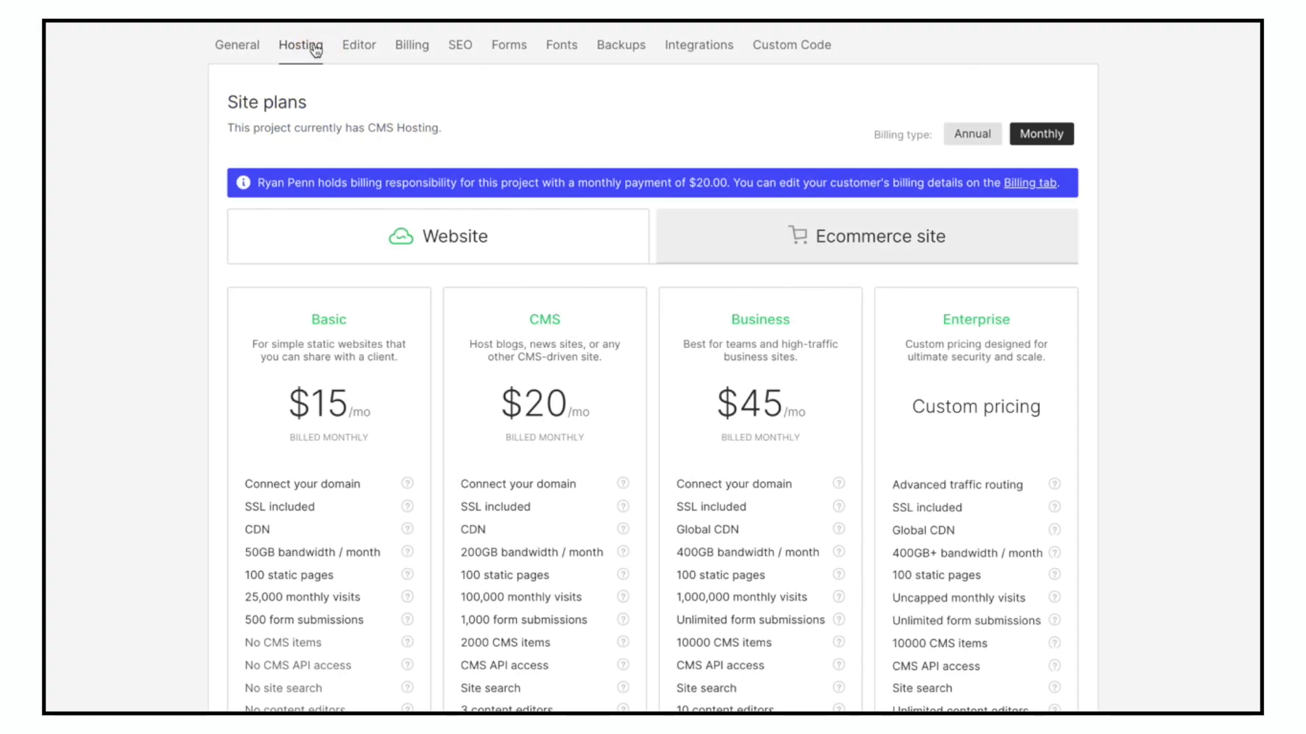
scroll("down", 3)
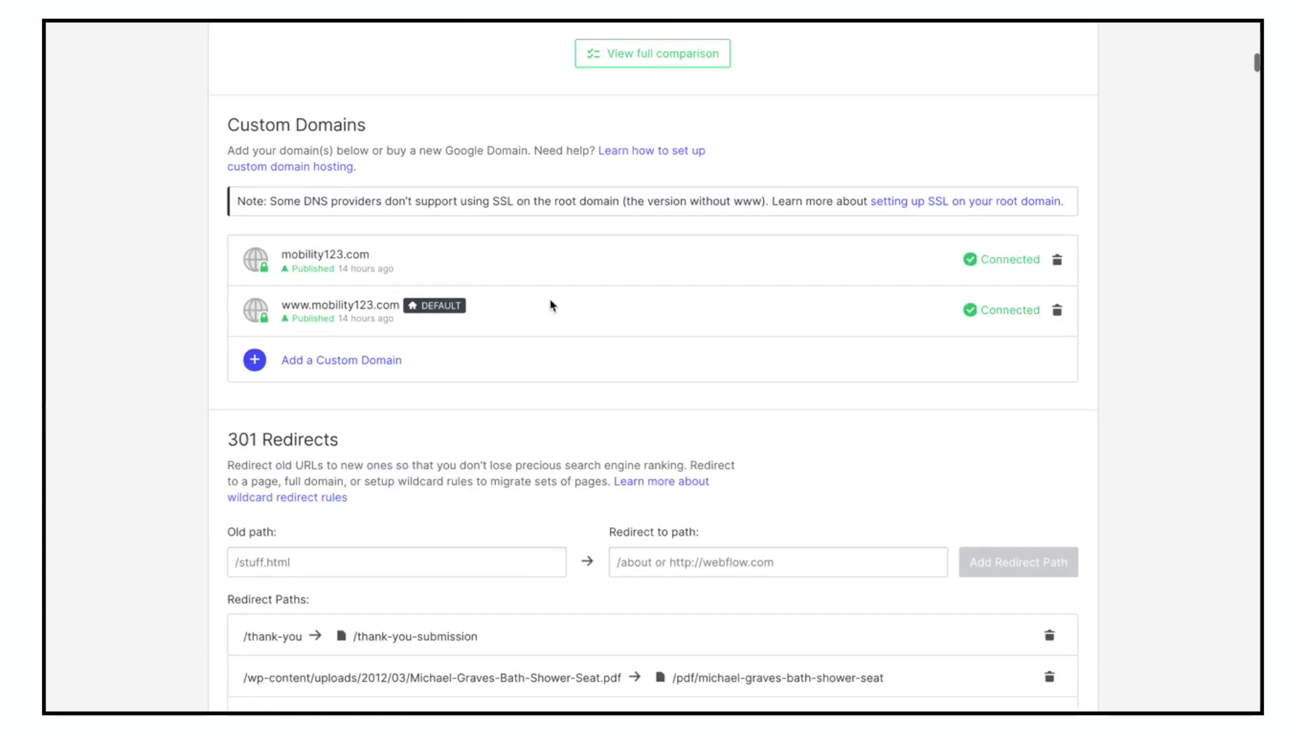
scroll("down", 3)
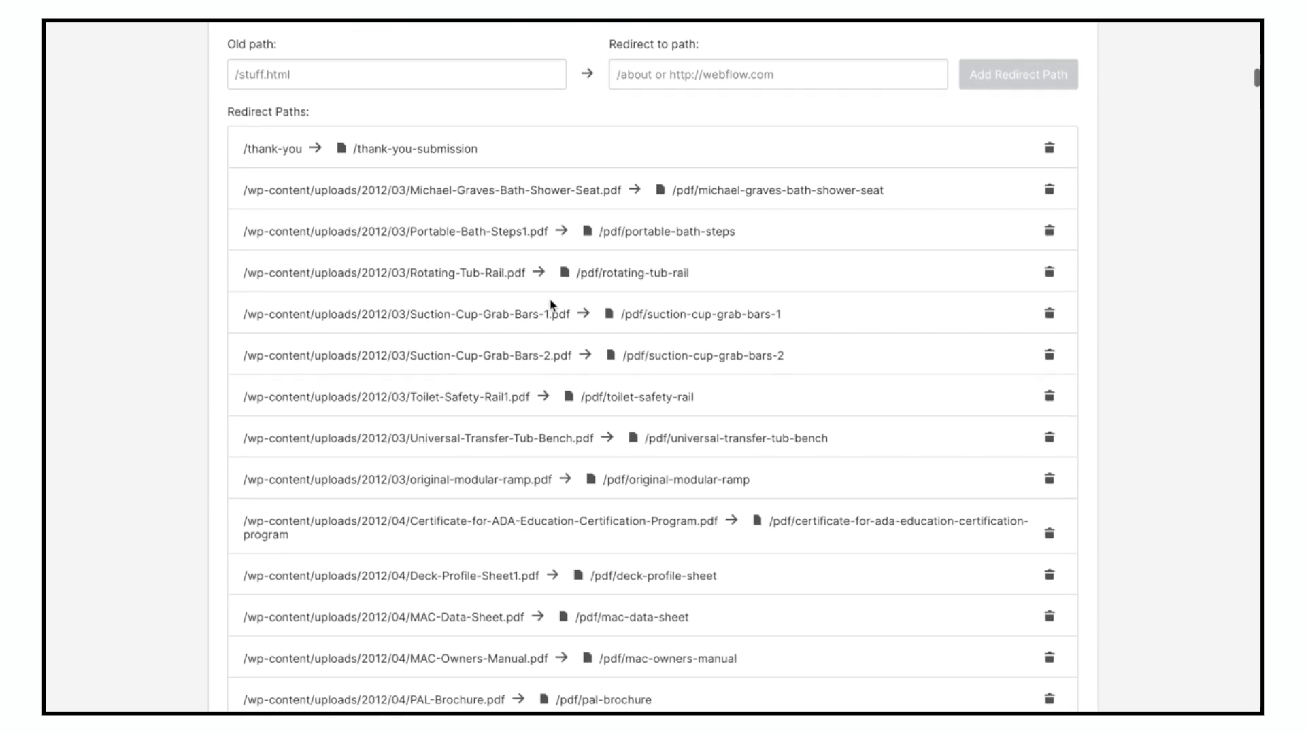
left_click(777, 74)
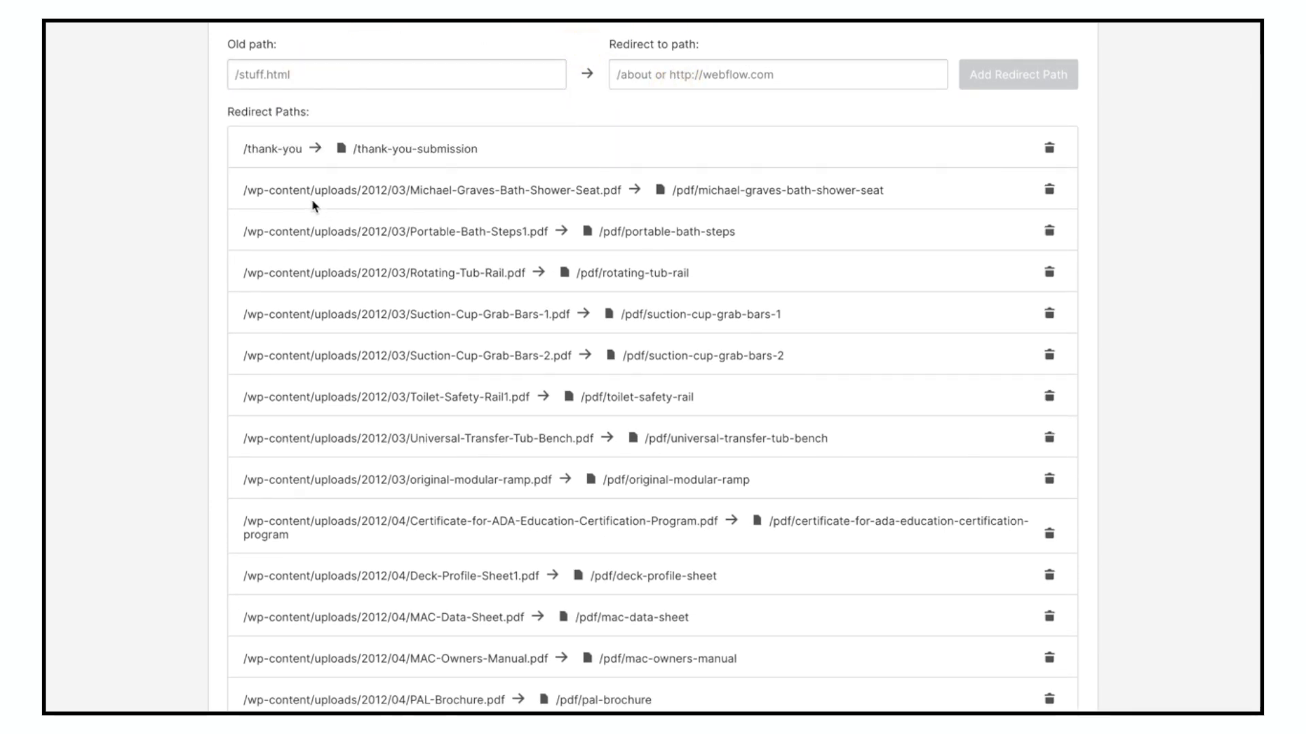
scroll("down", 3)
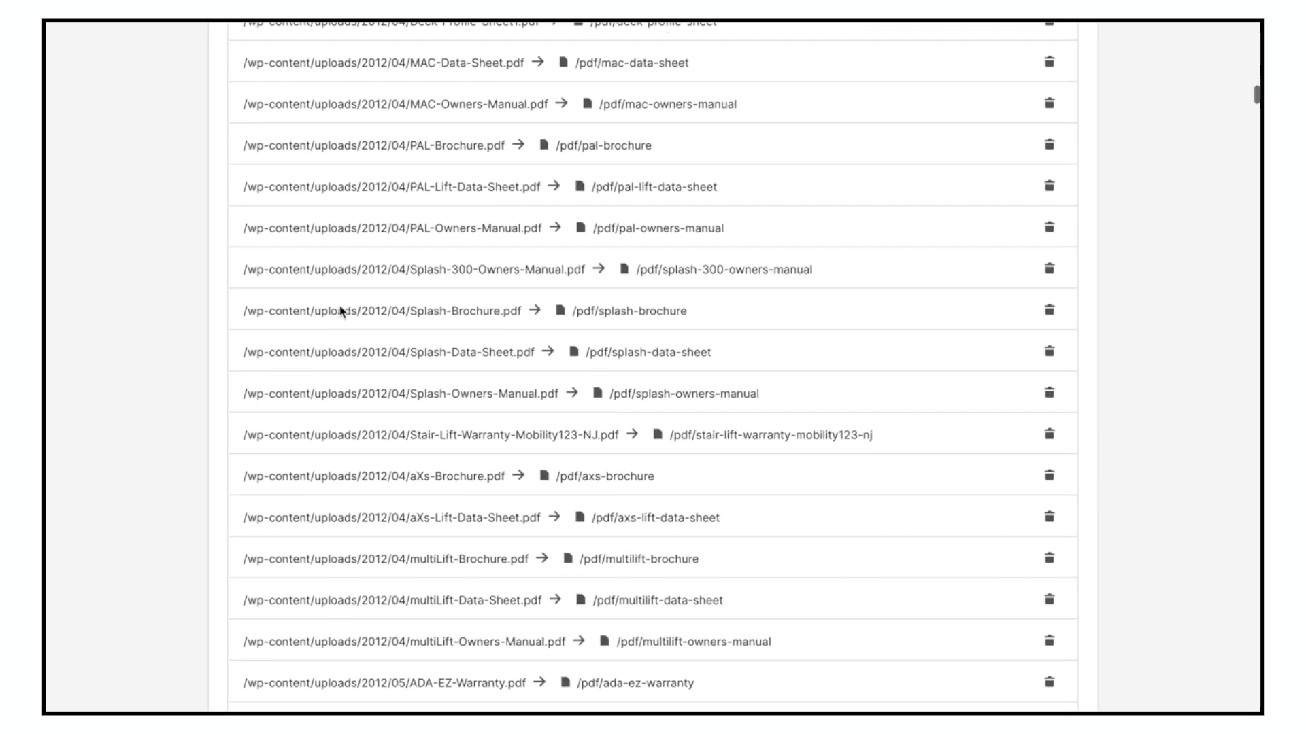
scroll("down", 3)
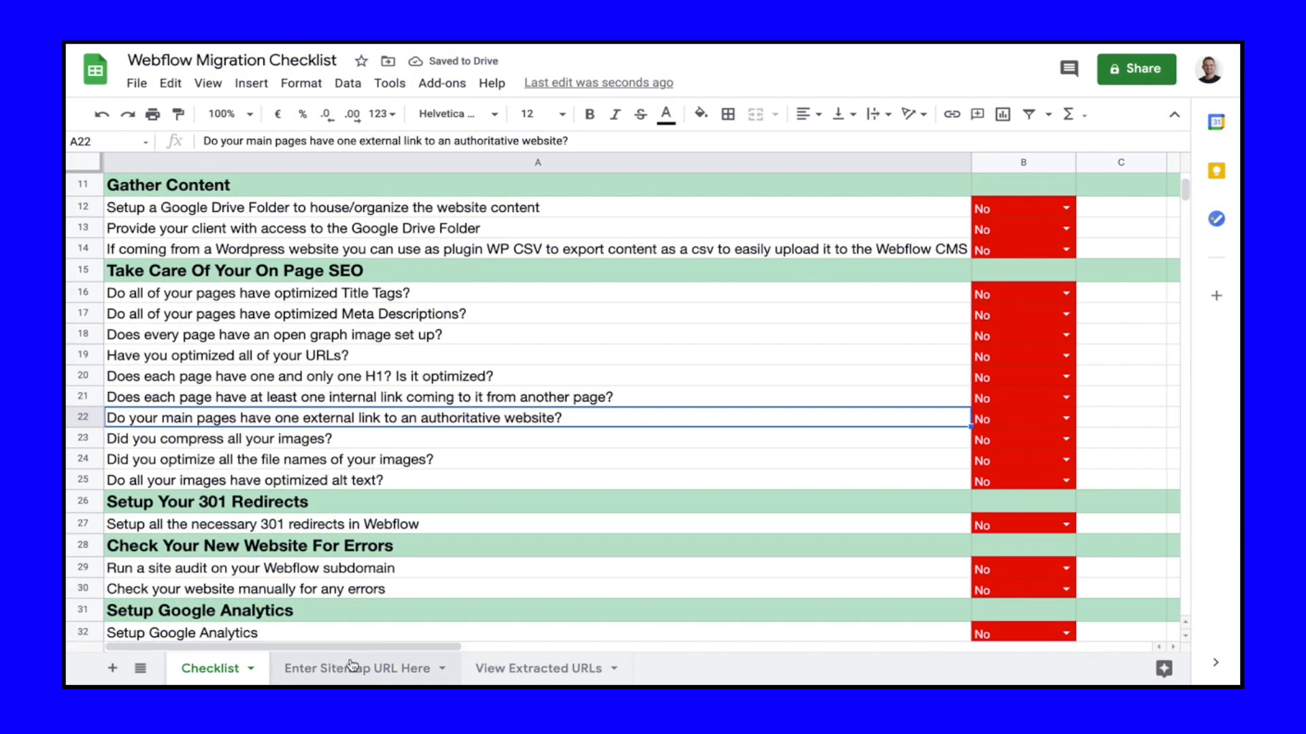
left_click(356, 668)
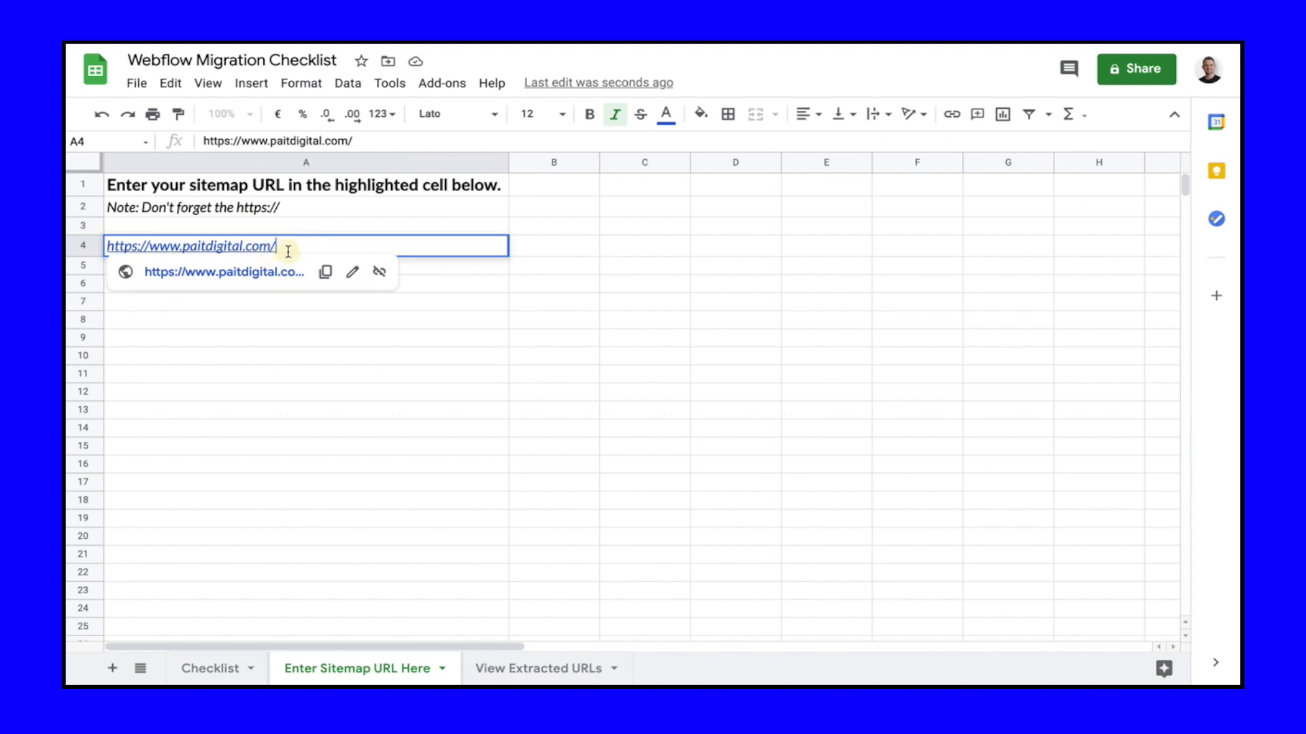
type("sitemap.")
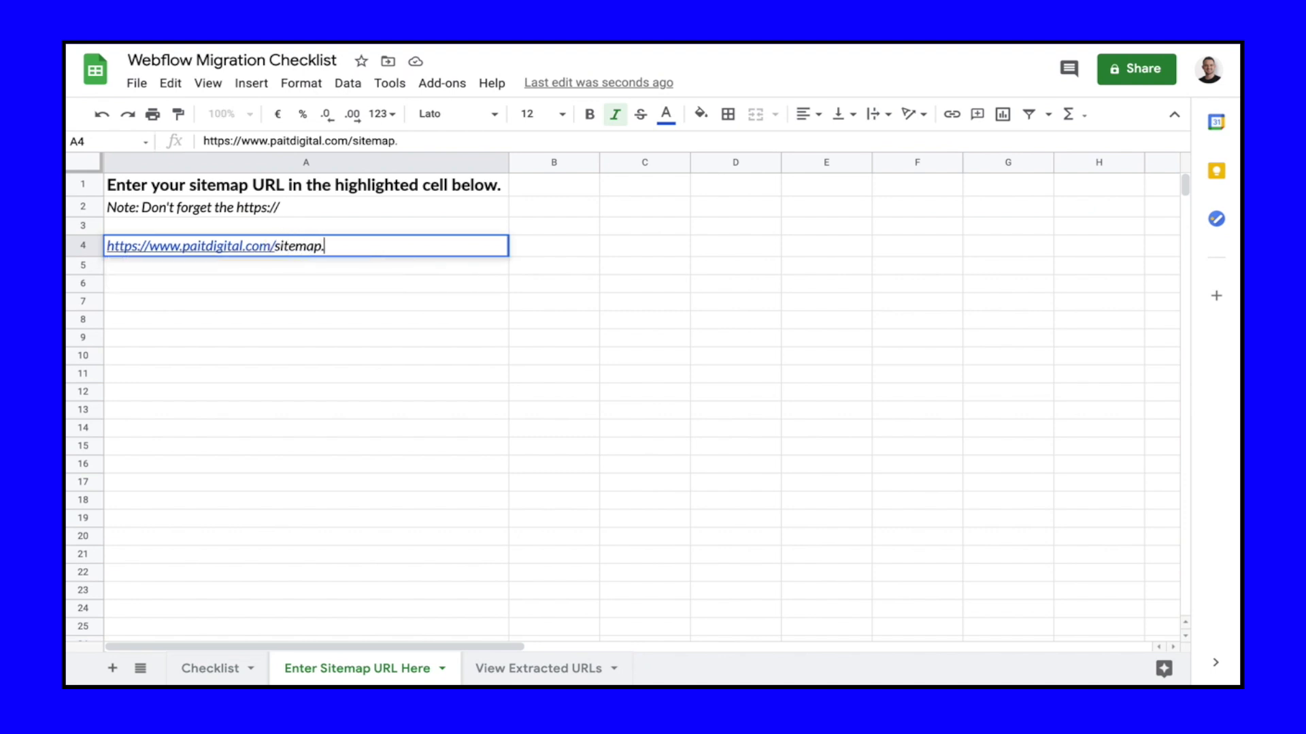
type("xml")
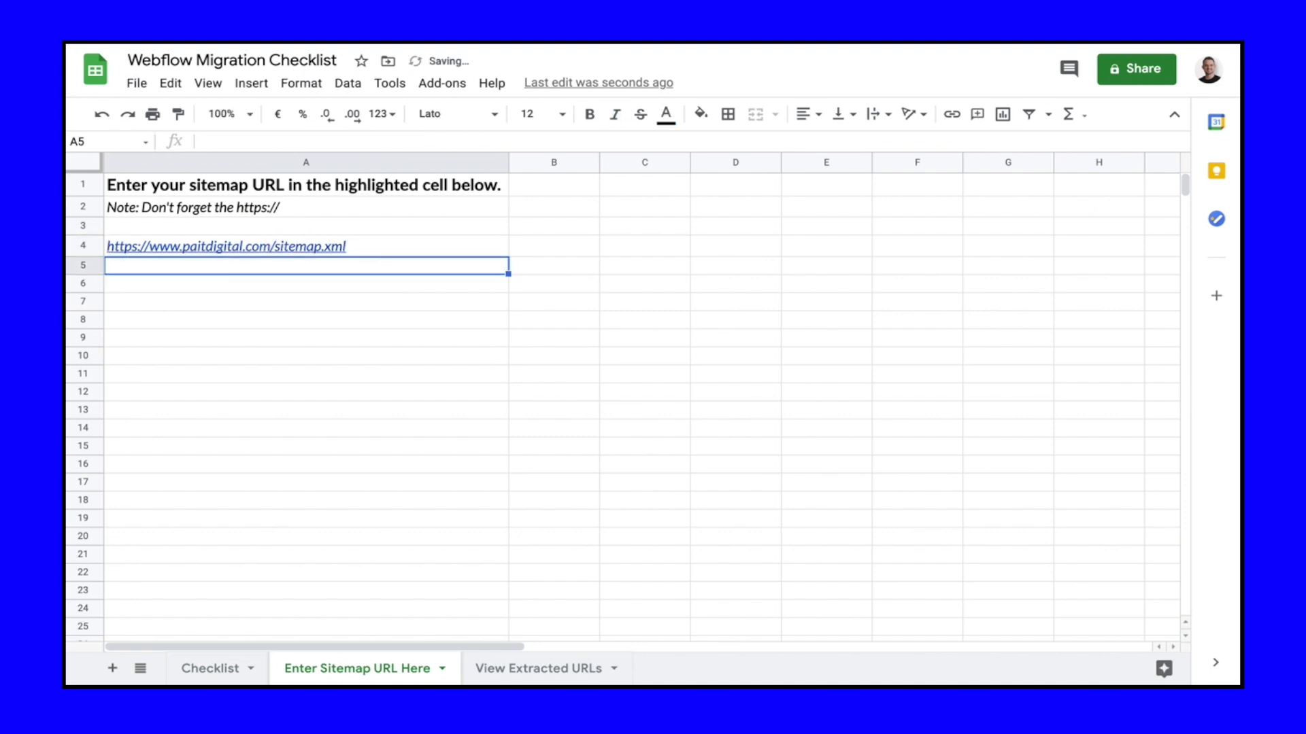
Step: Scroll the roughly 54 extracted URLs, then return to the Checklist sheet
left_click(538, 668)
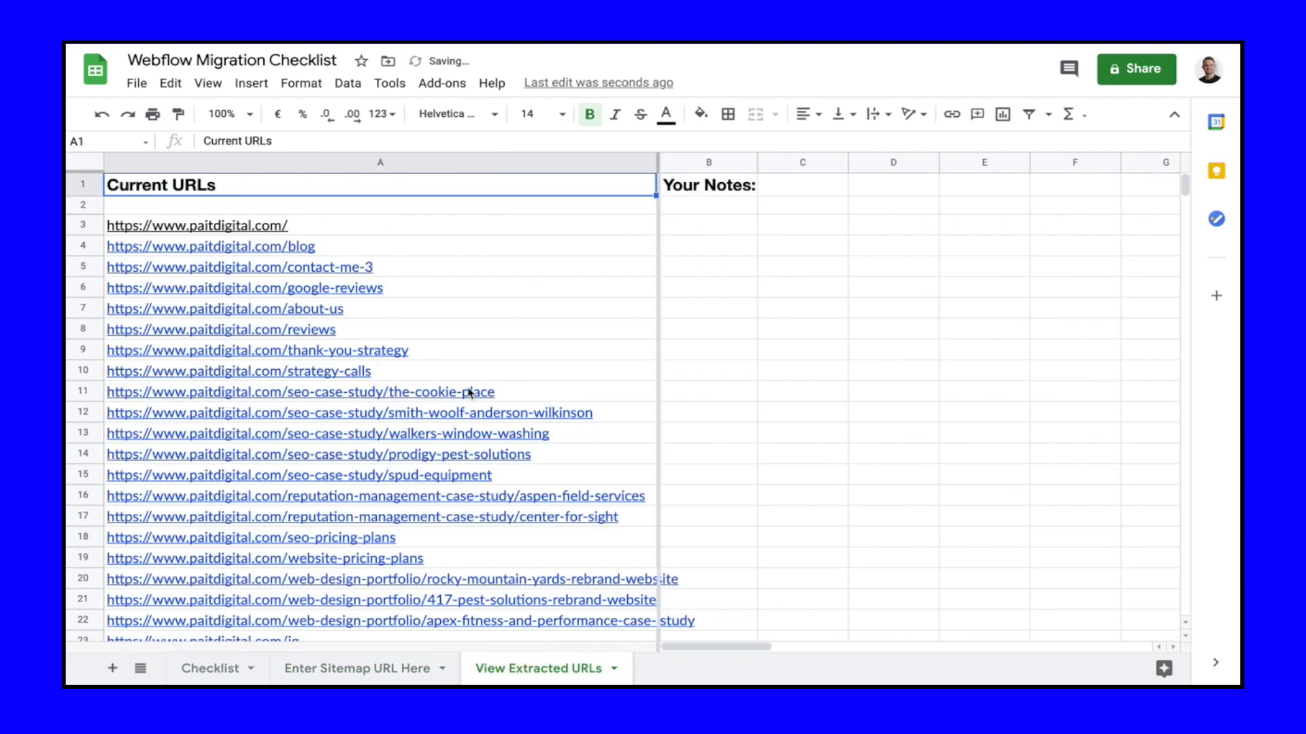
scroll("down", 3)
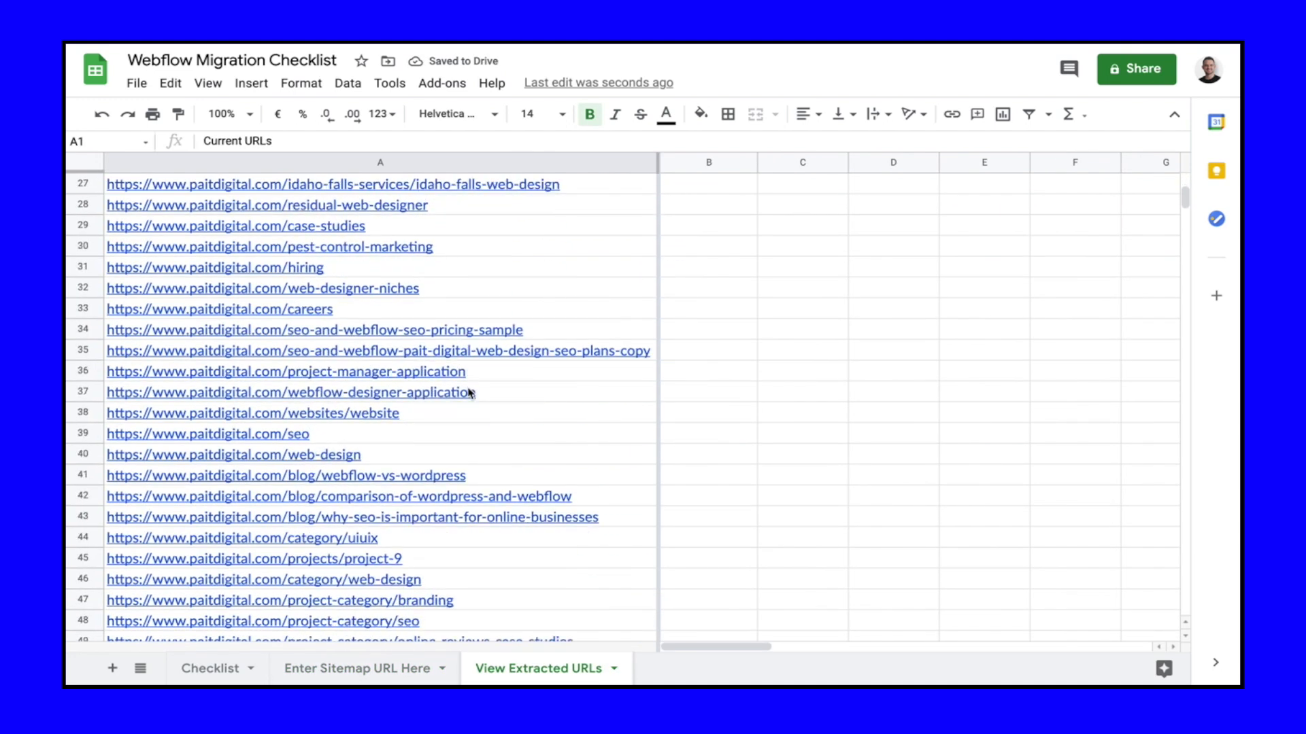
scroll("down", 3)
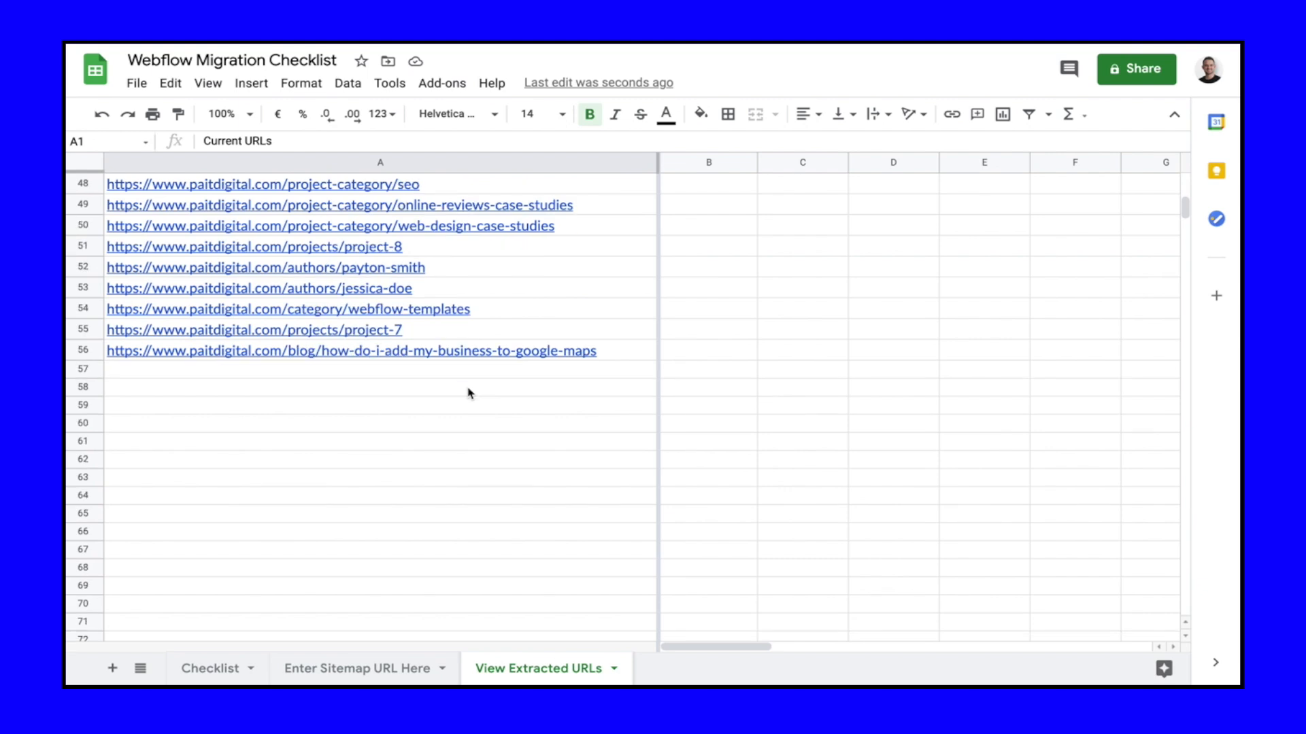
left_click(210, 667)
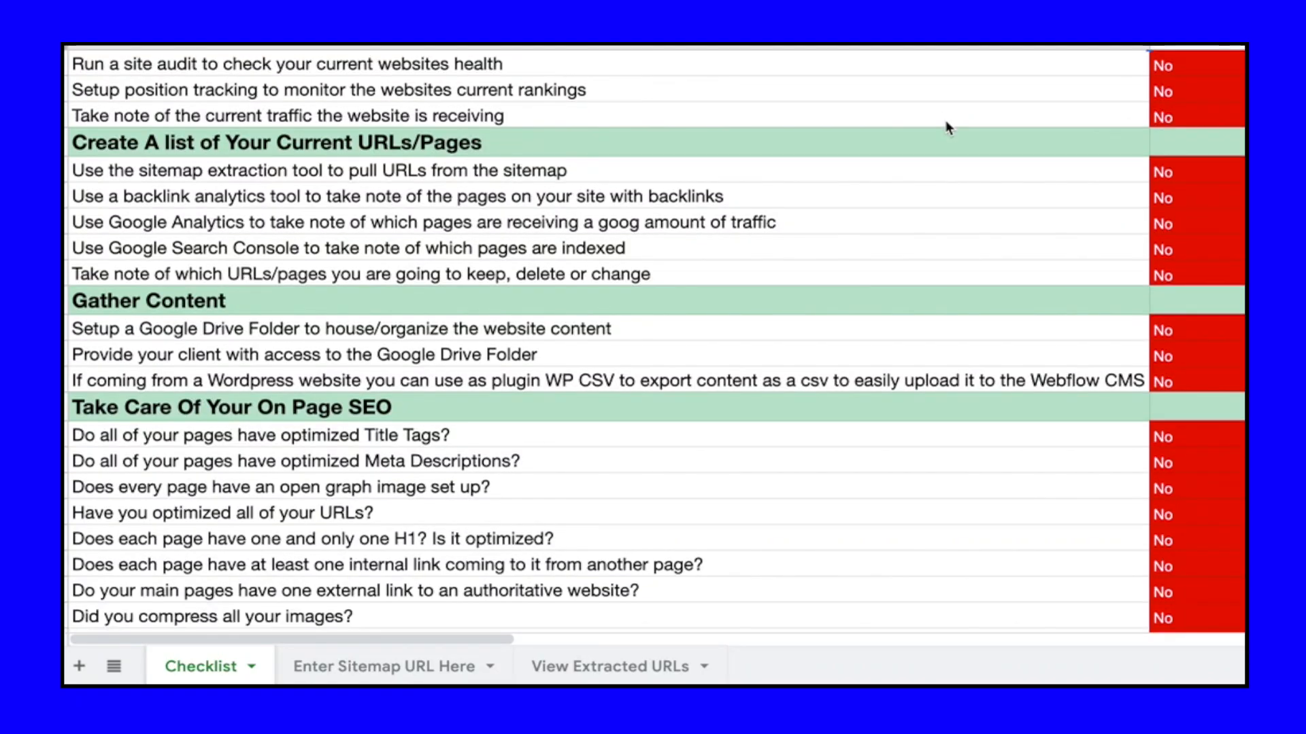
Step: Scroll to the 301 redirect section and show Meta Descriptions' Yes/No choices, still No
scroll("down", 3)
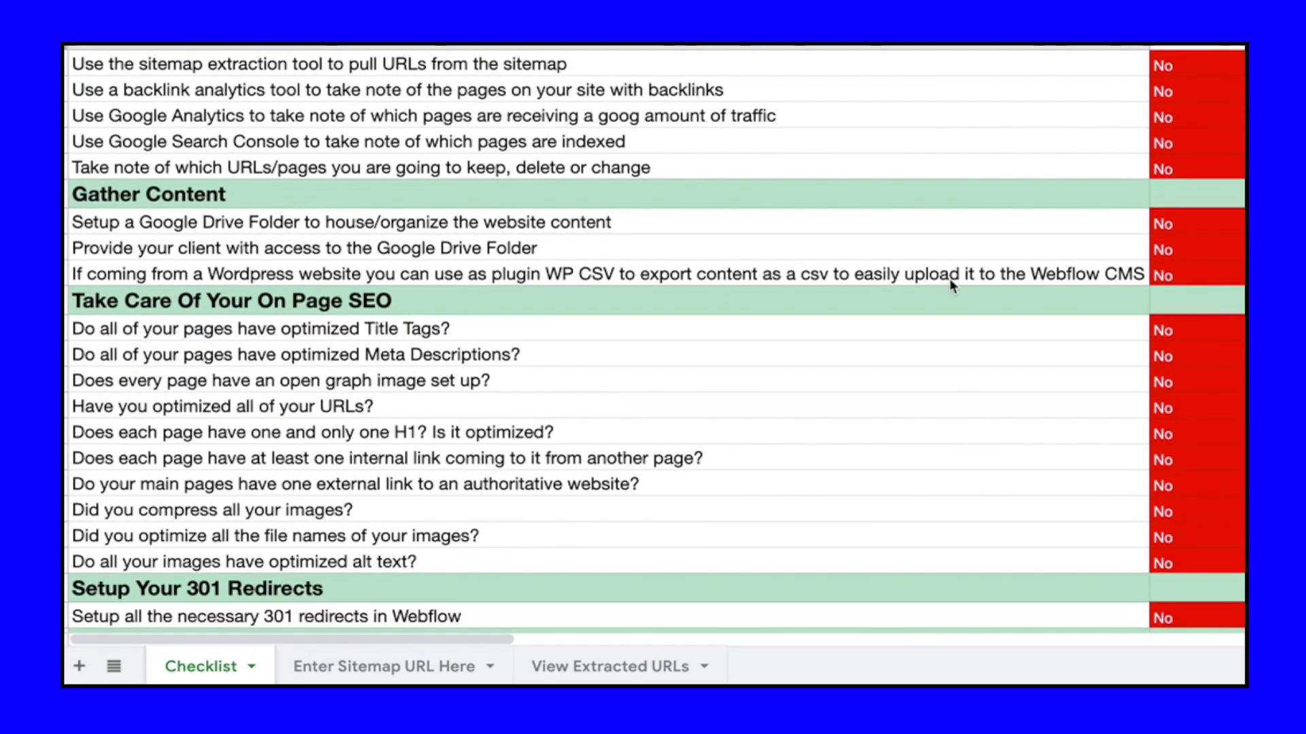
scroll("down", 3)
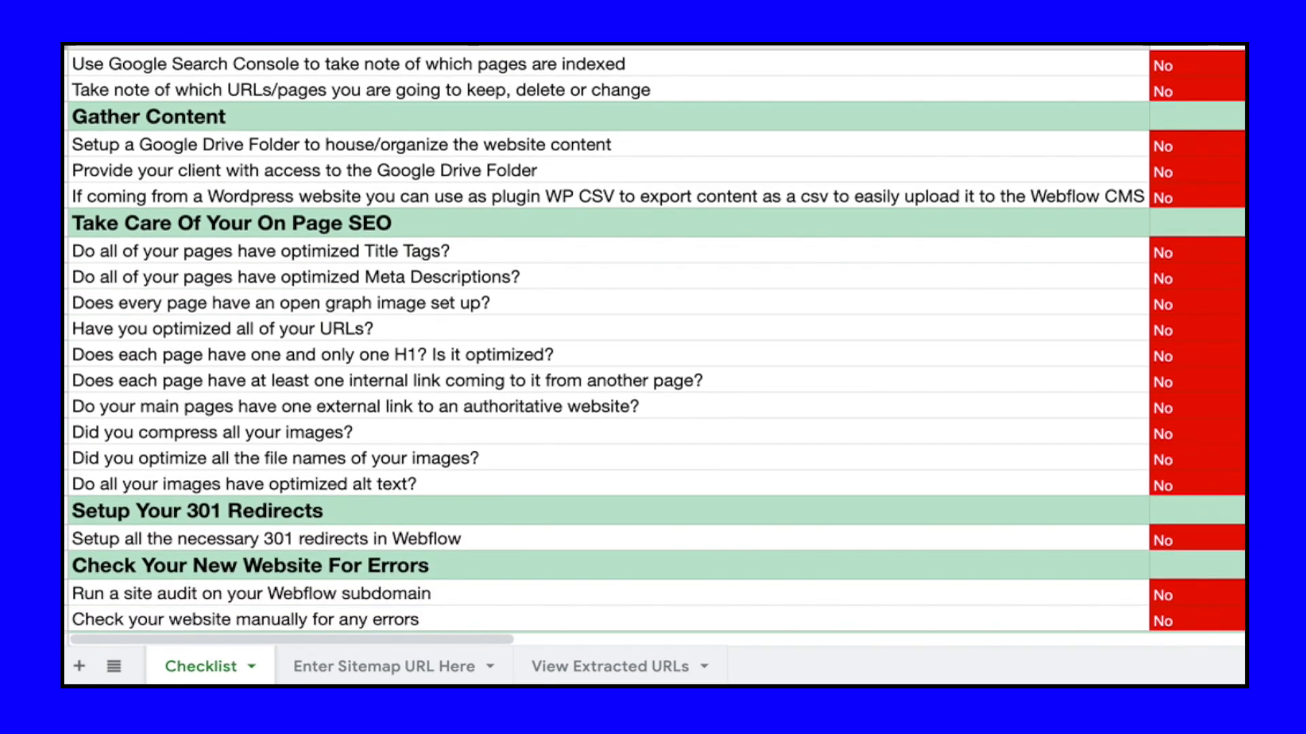
left_click(1196, 275)
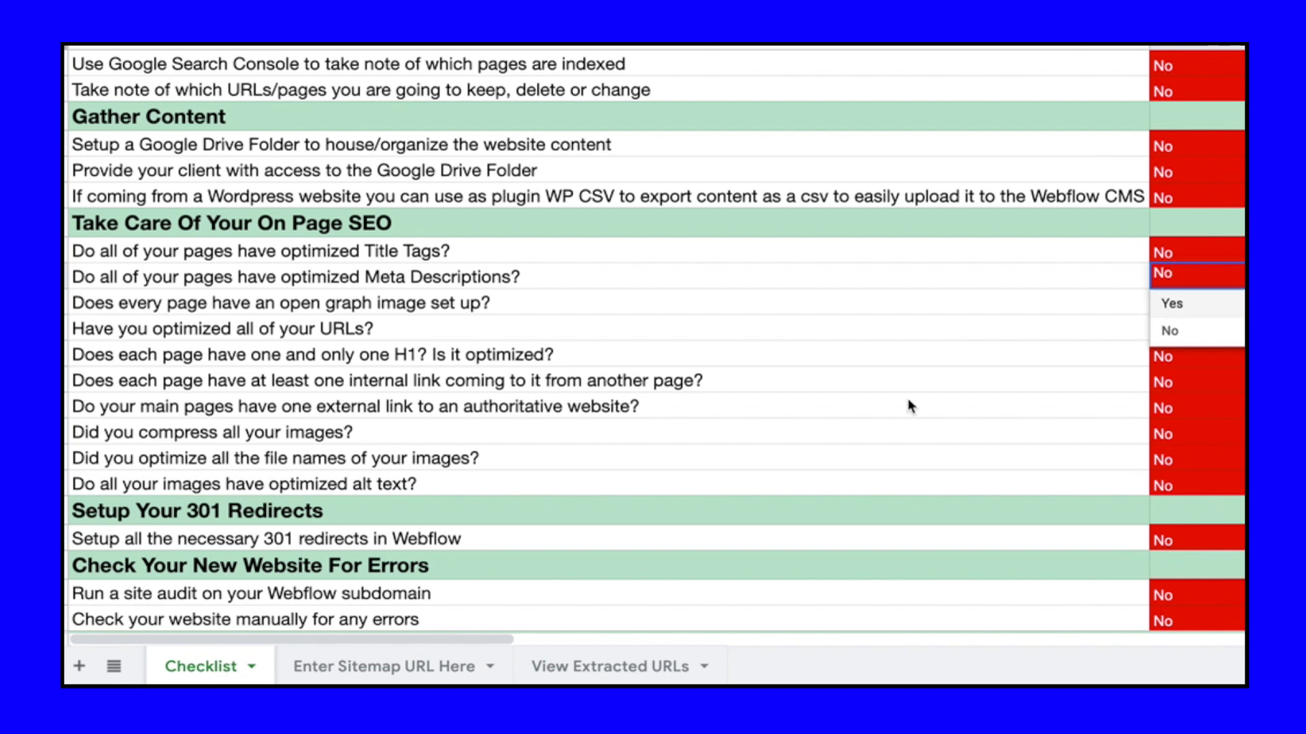